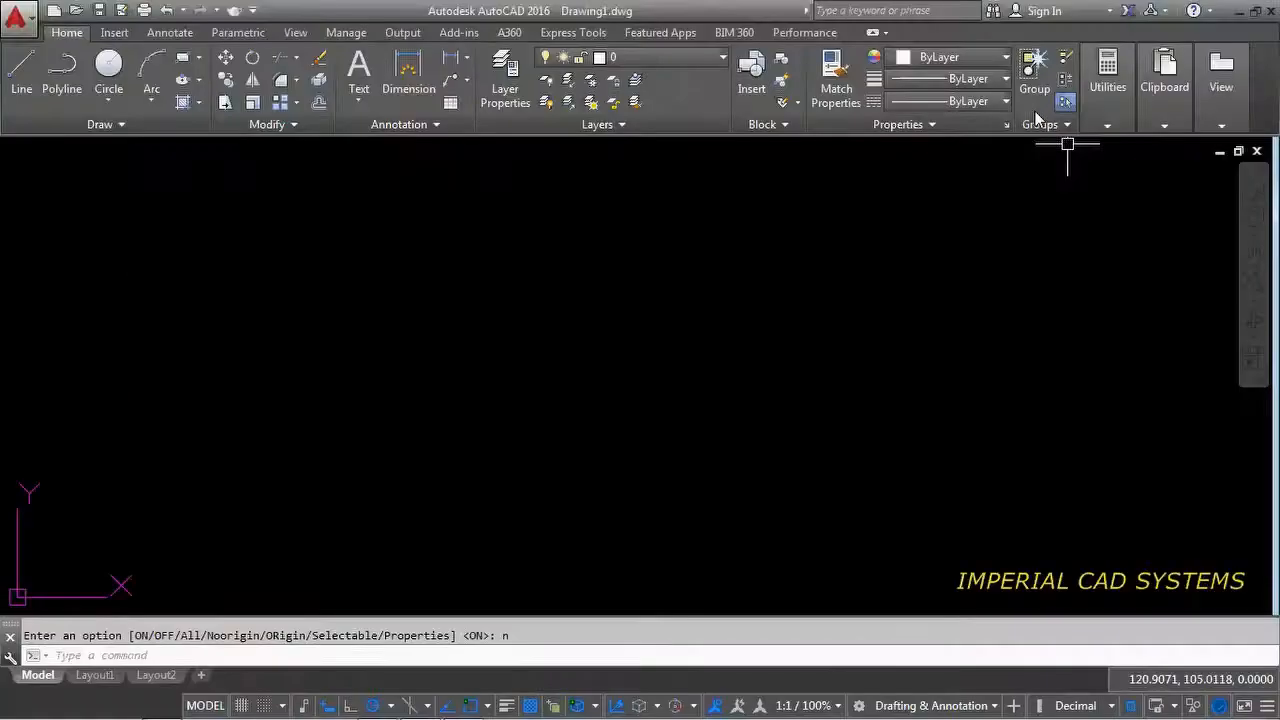
{"action": "mouse_move", "coordinate": [1036, 78]}
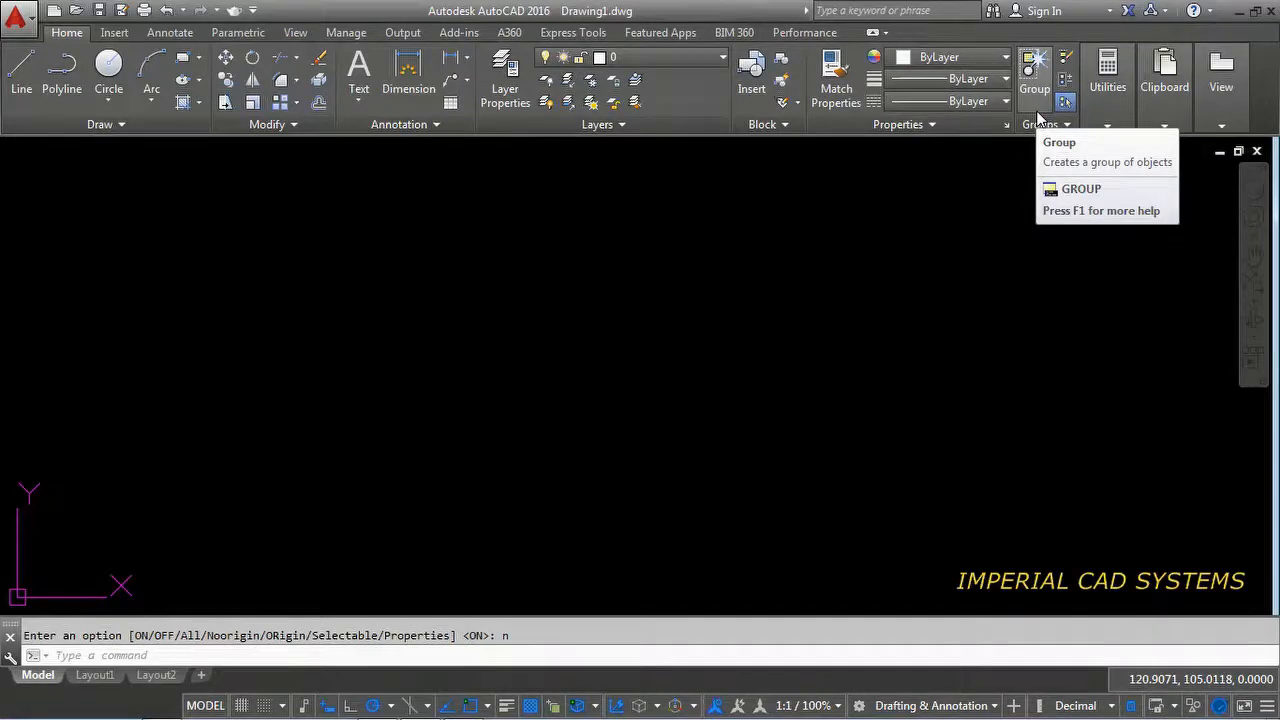
{"action": "mouse_move", "coordinate": [548, 470]}
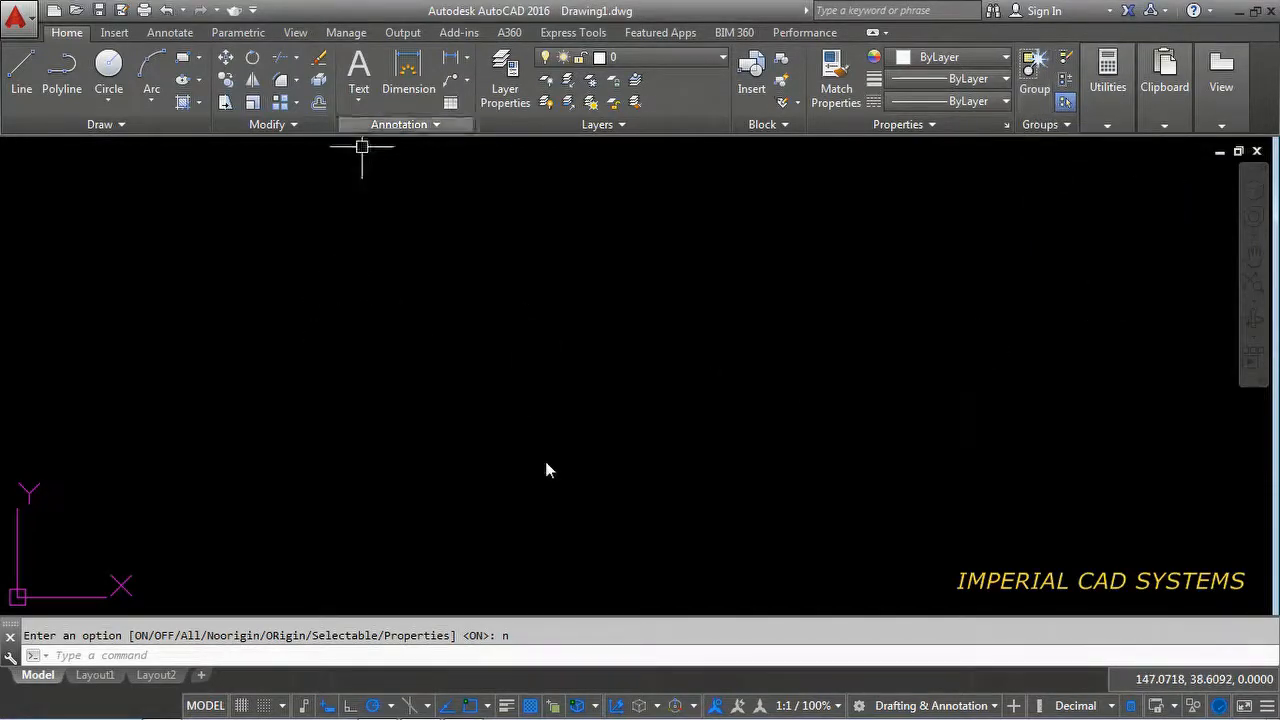
{"action": "mouse_move", "coordinate": [498, 148]}
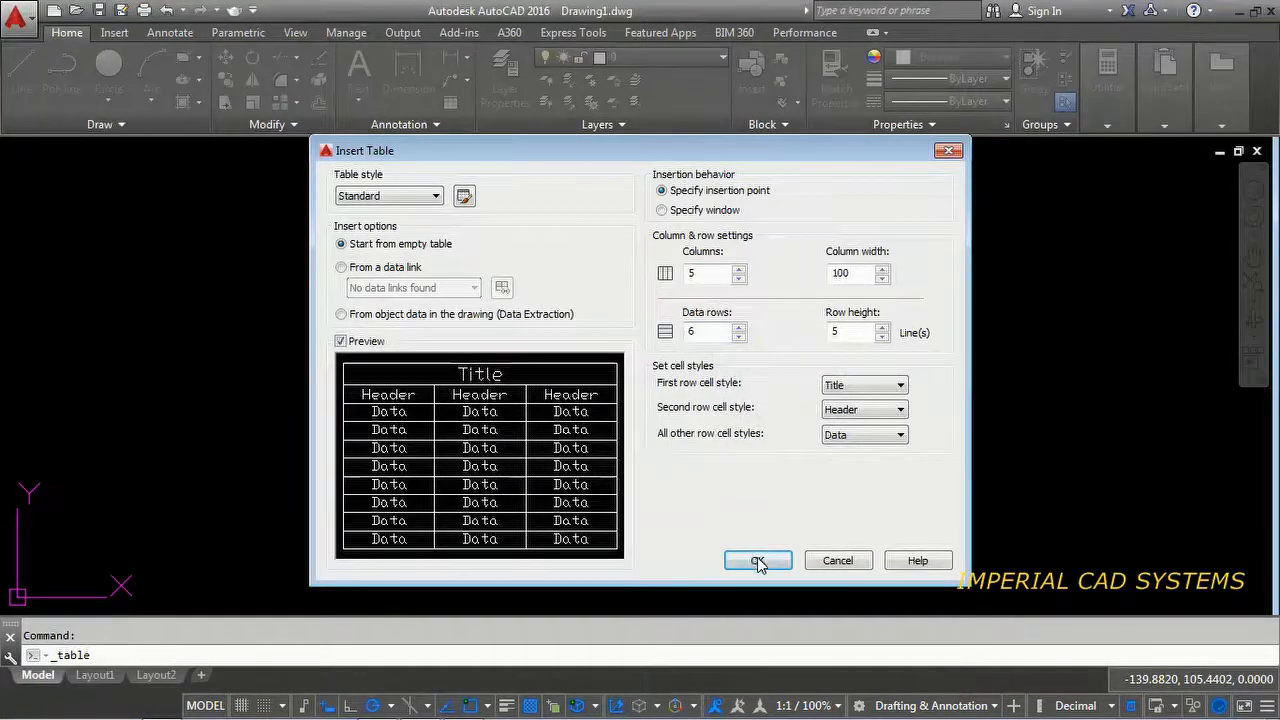
Step: Place a blank 5-column, 6-row table in the drawing and start editing its top row
{"action": "left_click", "coordinate": [756, 560]}
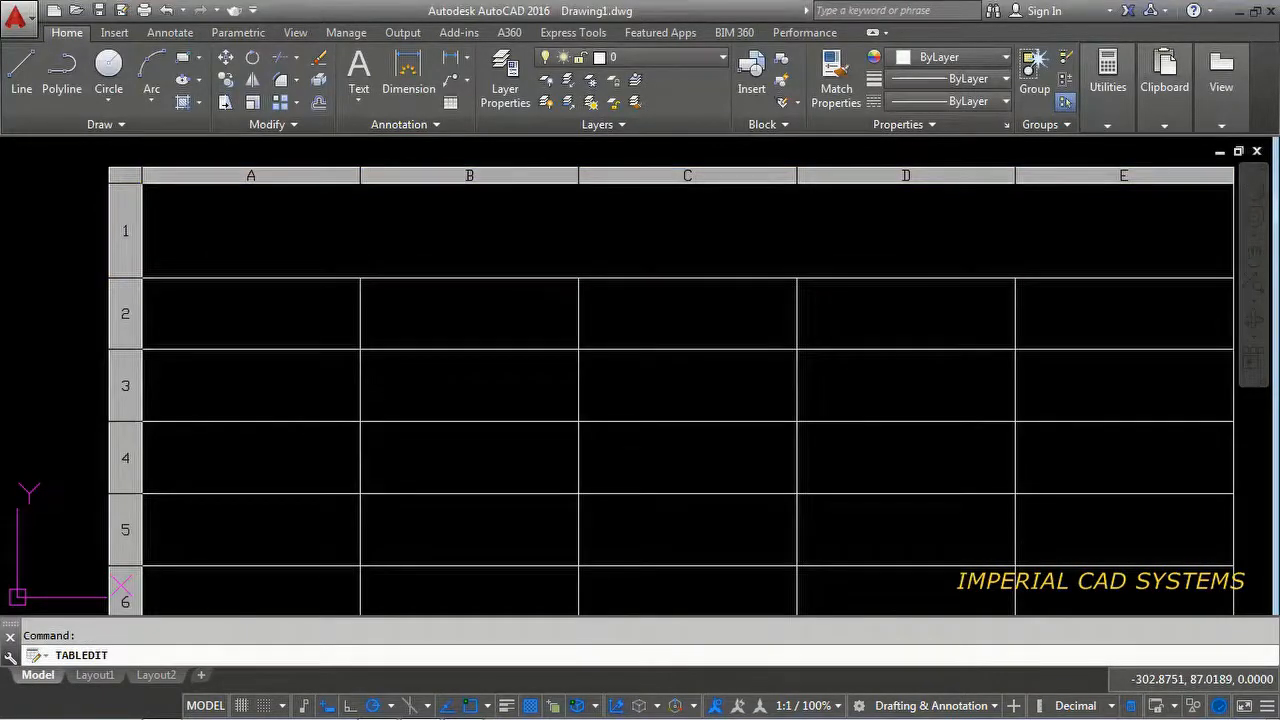
{"action": "mouse_move", "coordinate": [700, 254]}
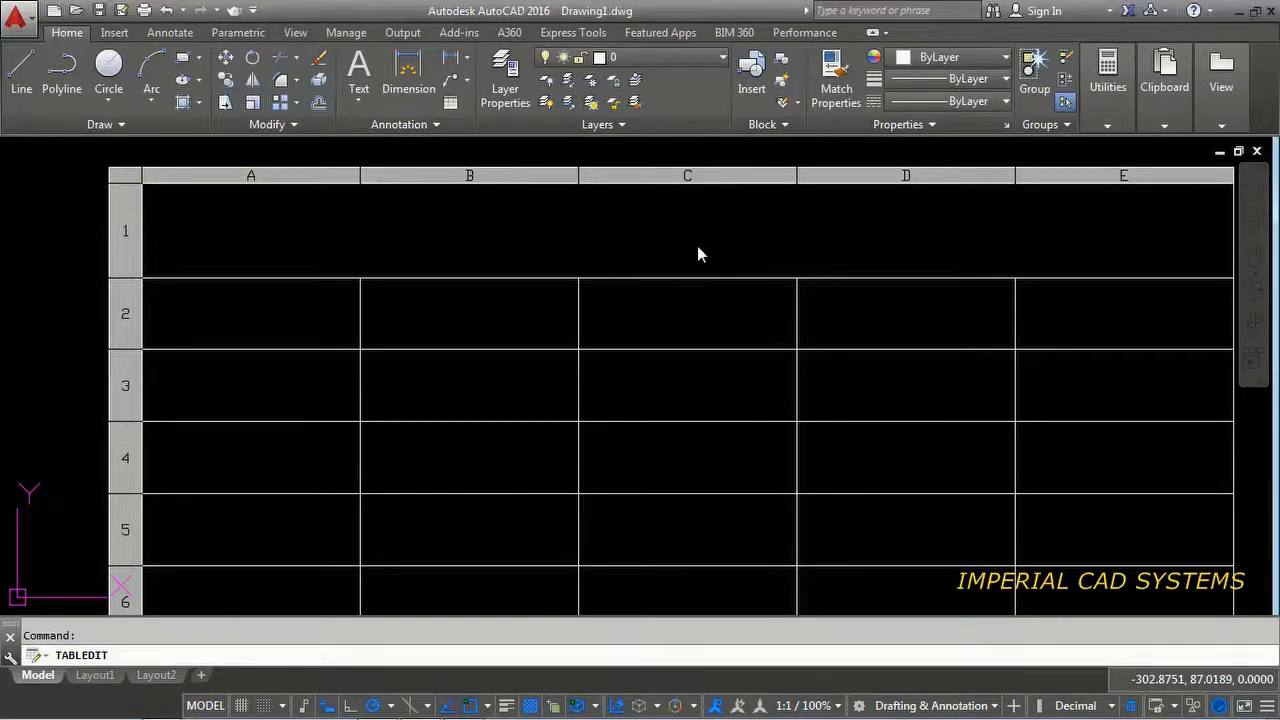
{"action": "double_click", "coordinate": [688, 230]}
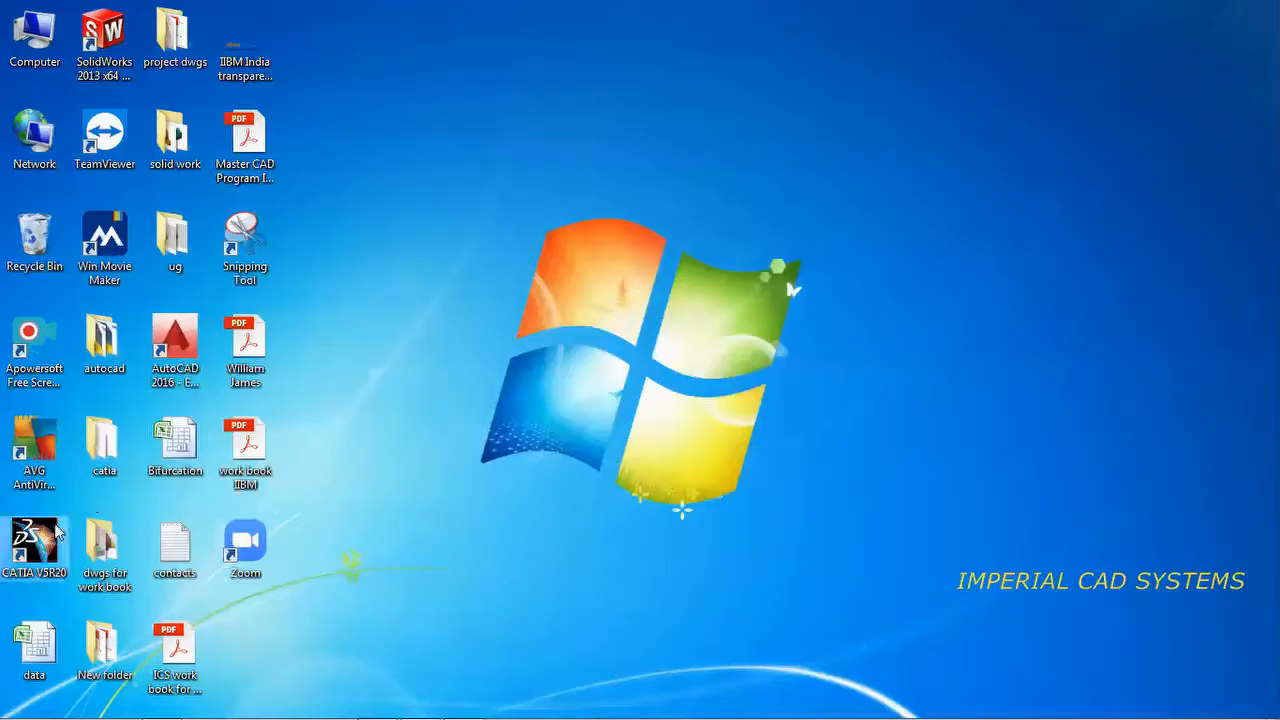
Step: Open the data Excel file from the desktop
{"action": "left_click", "coordinate": [34, 640]}
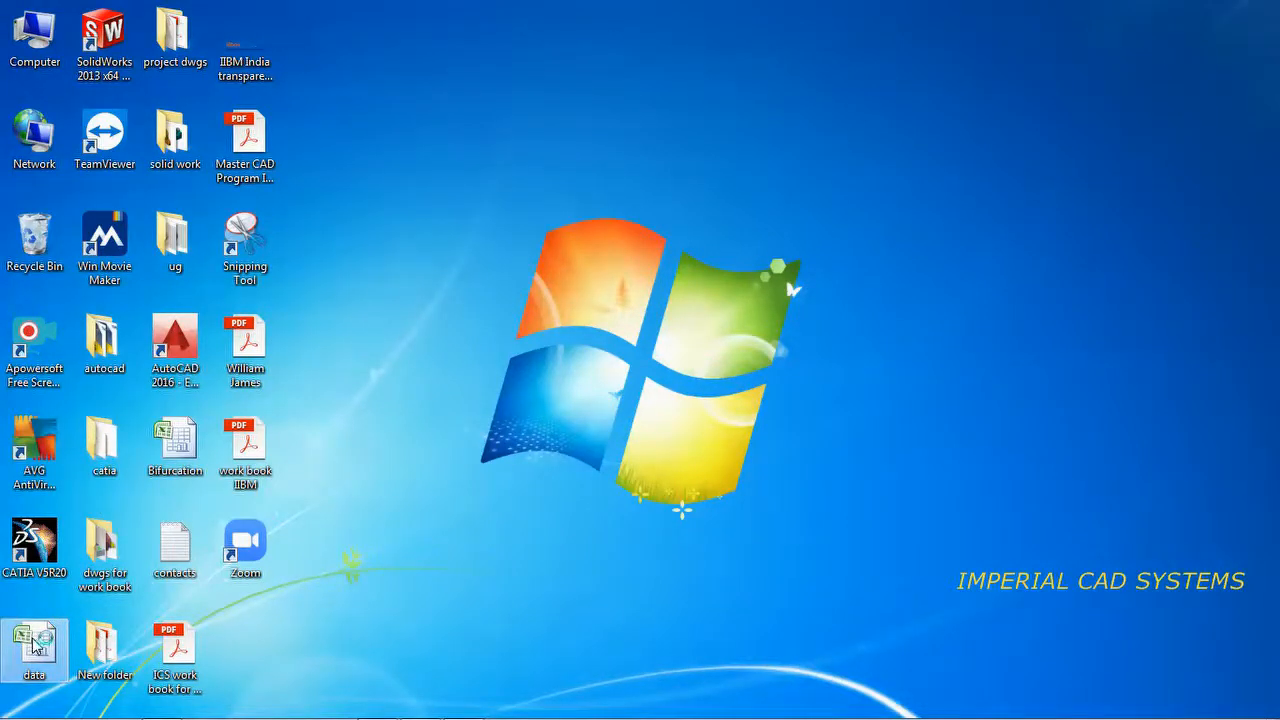
{"action": "double_click", "coordinate": [34, 644]}
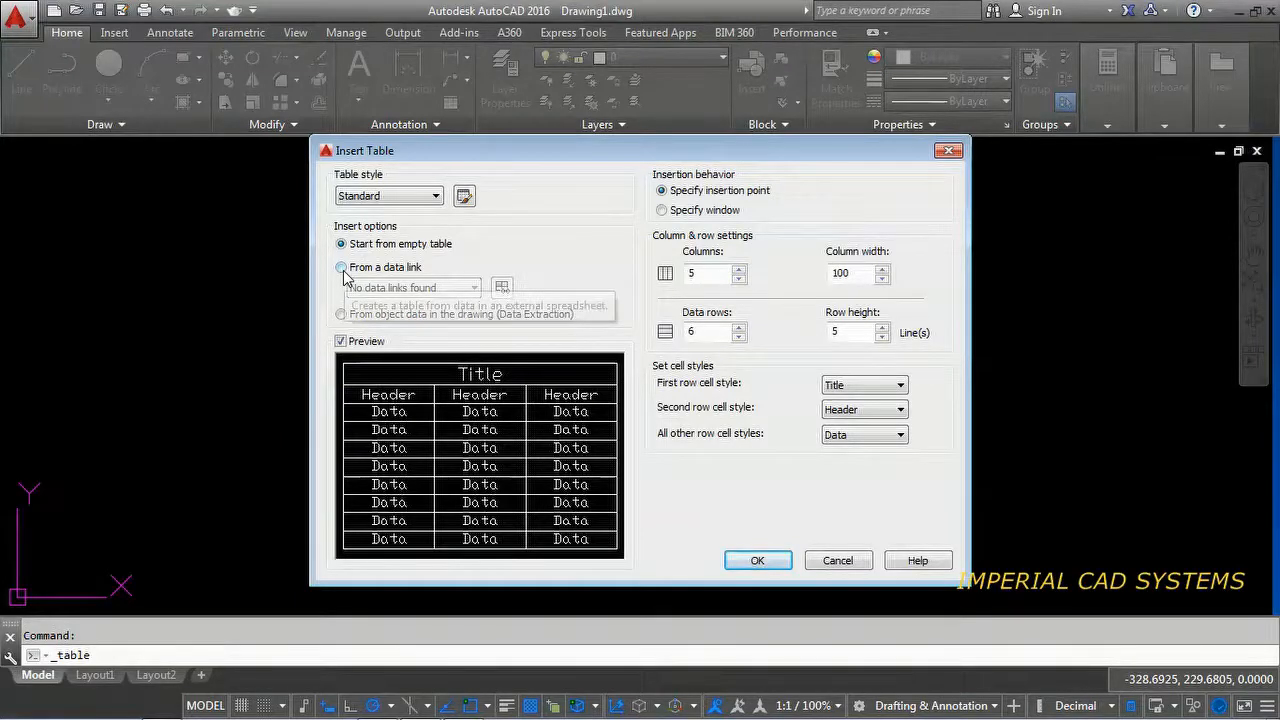
Step: Choose From a data link as the Insert Table source
{"action": "left_click", "coordinate": [340, 268]}
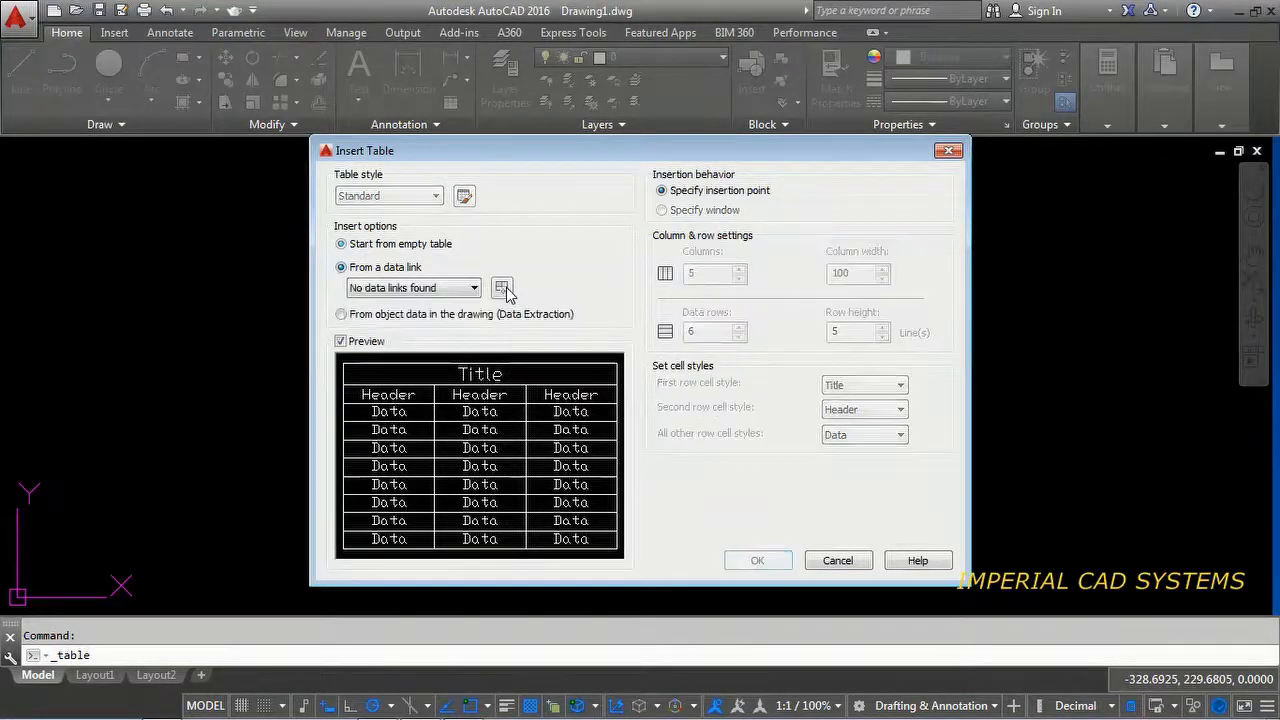
{"action": "mouse_move", "coordinate": [502, 288]}
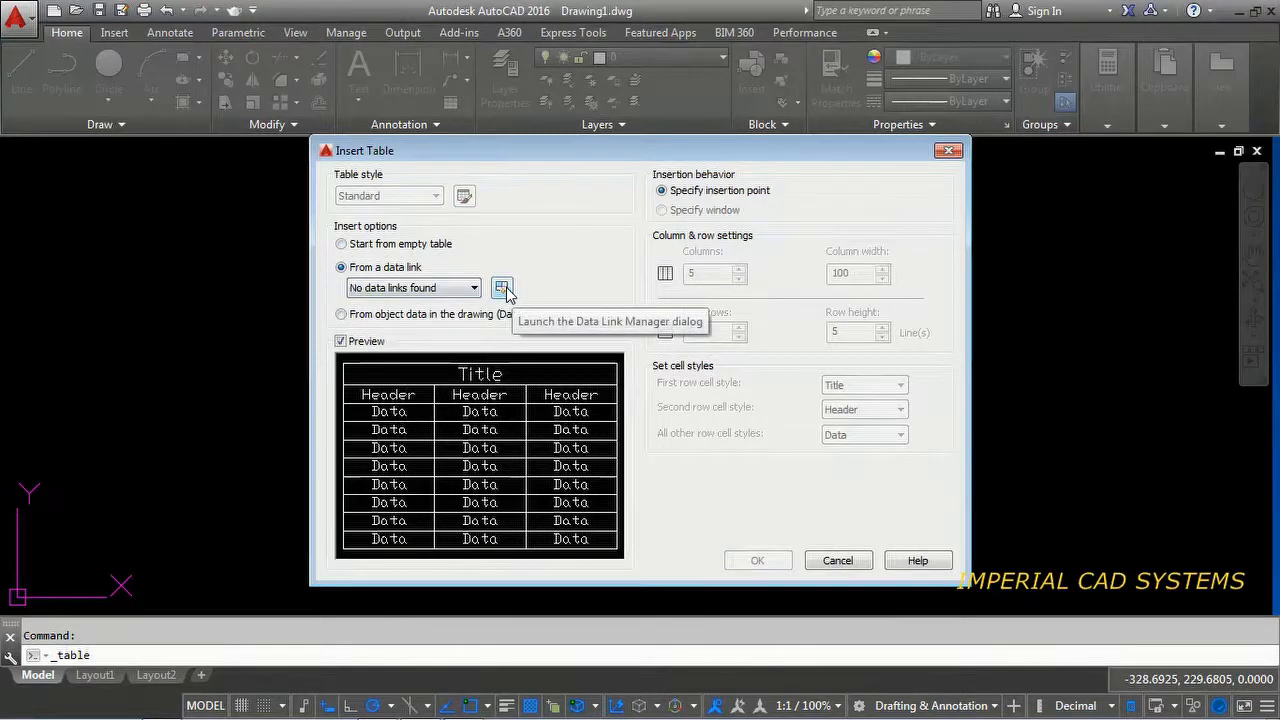
Step: Create a new Excel data link named 10 via the Data Link Manager
{"action": "left_click", "coordinate": [502, 288]}
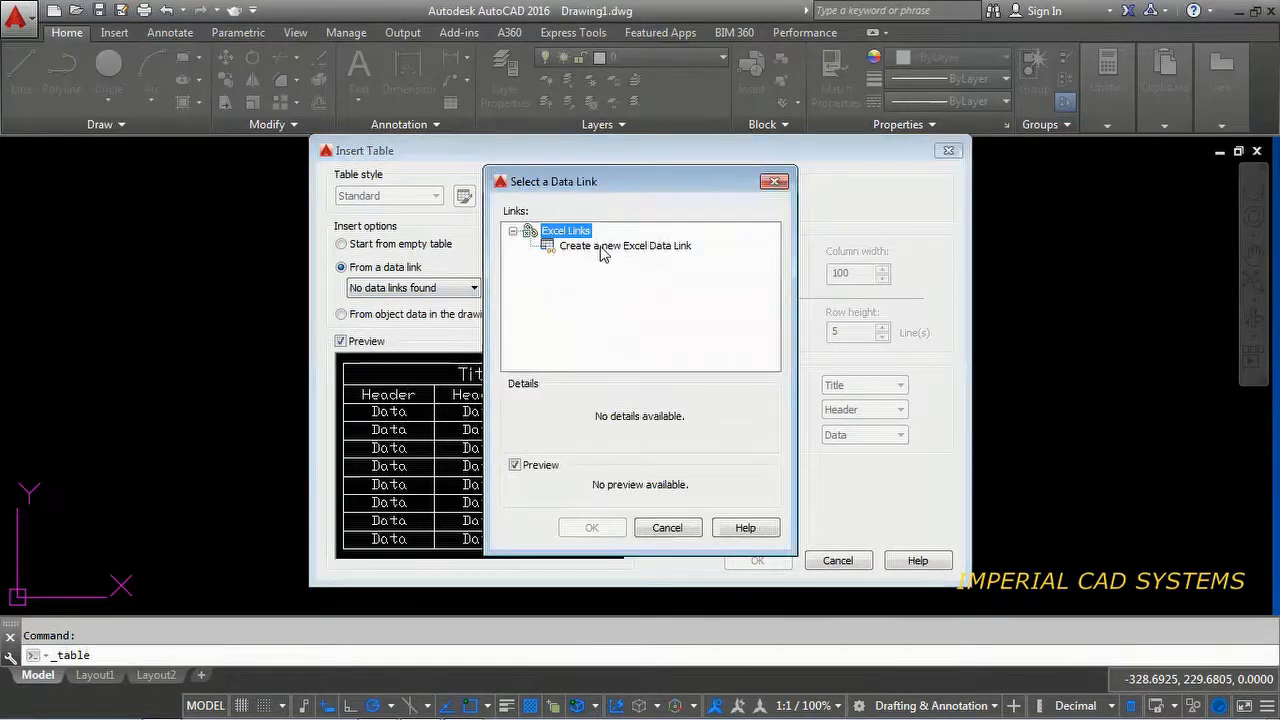
{"action": "left_click", "coordinate": [624, 244]}
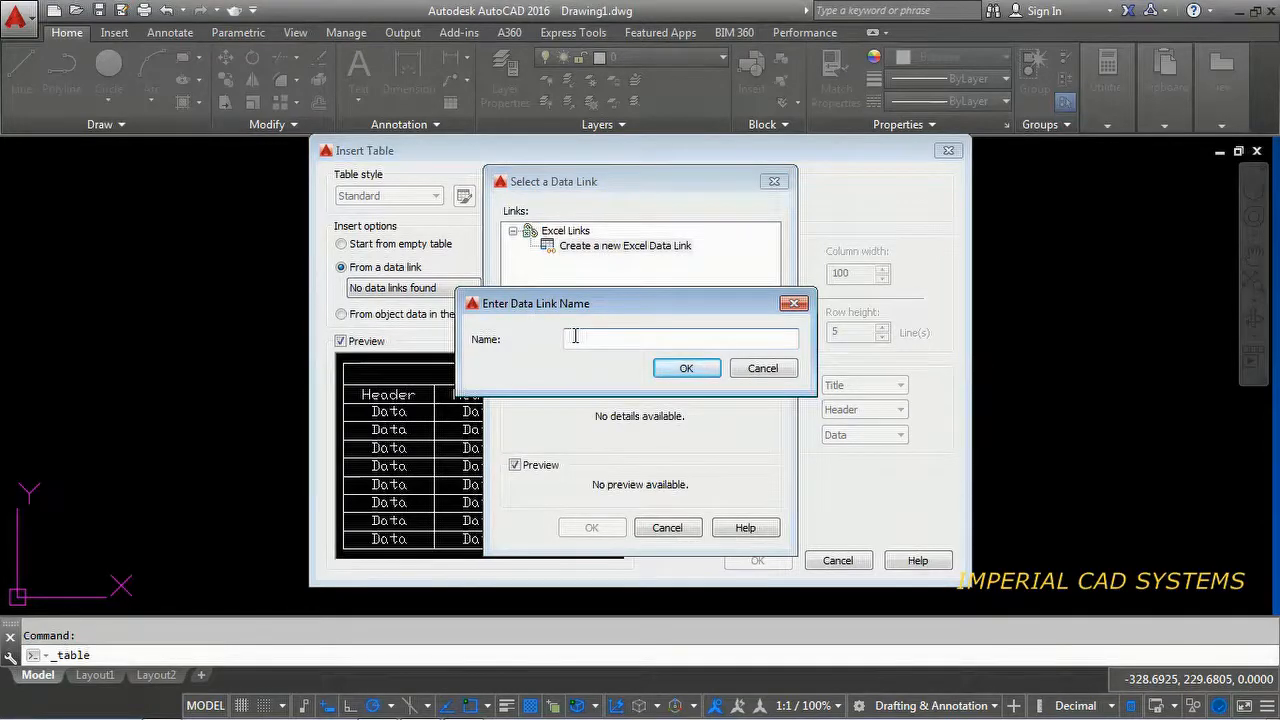
{"action": "type", "text": "10"}
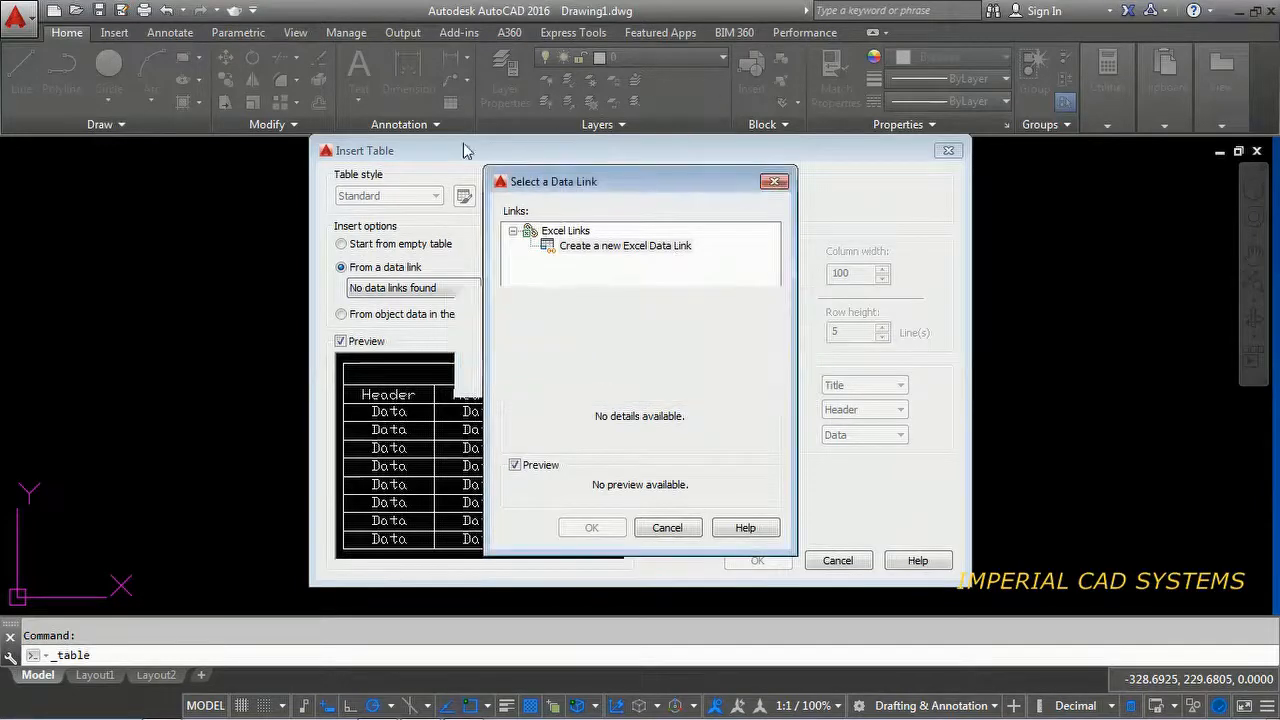
{"action": "left_click", "coordinate": [624, 244]}
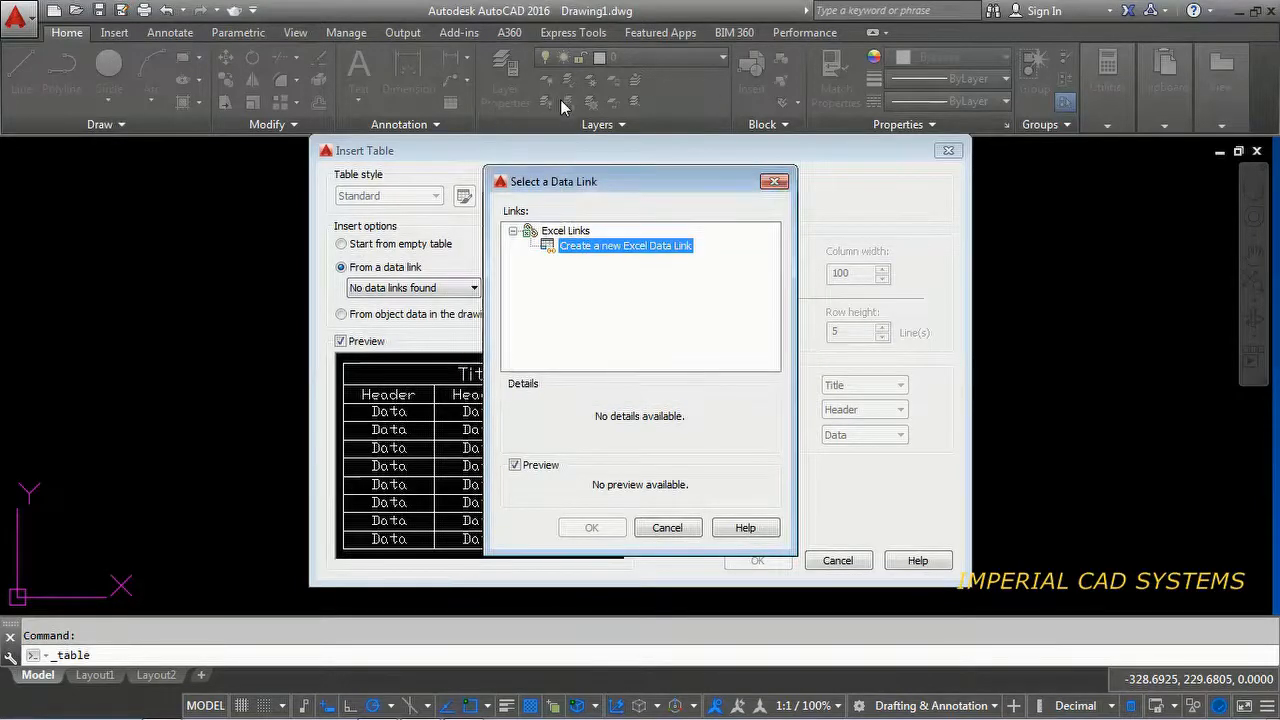
{"action": "double_click", "coordinate": [624, 244]}
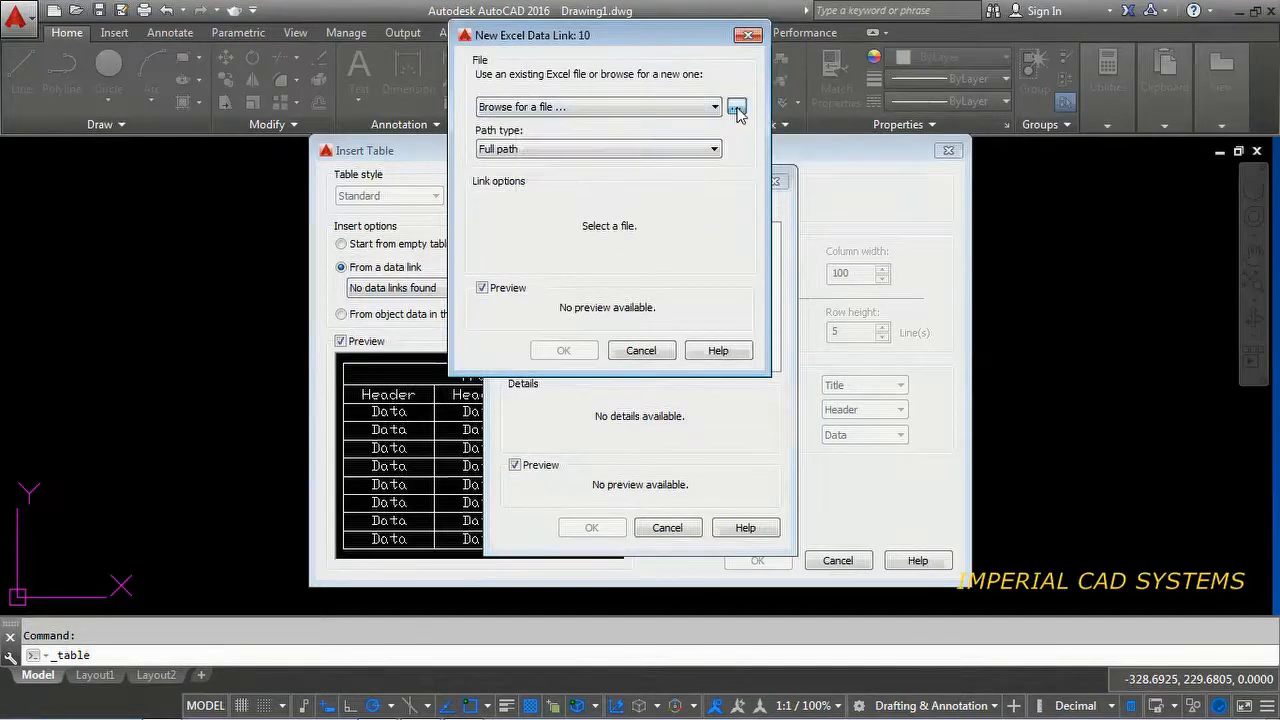
{"action": "mouse_move", "coordinate": [716, 288]}
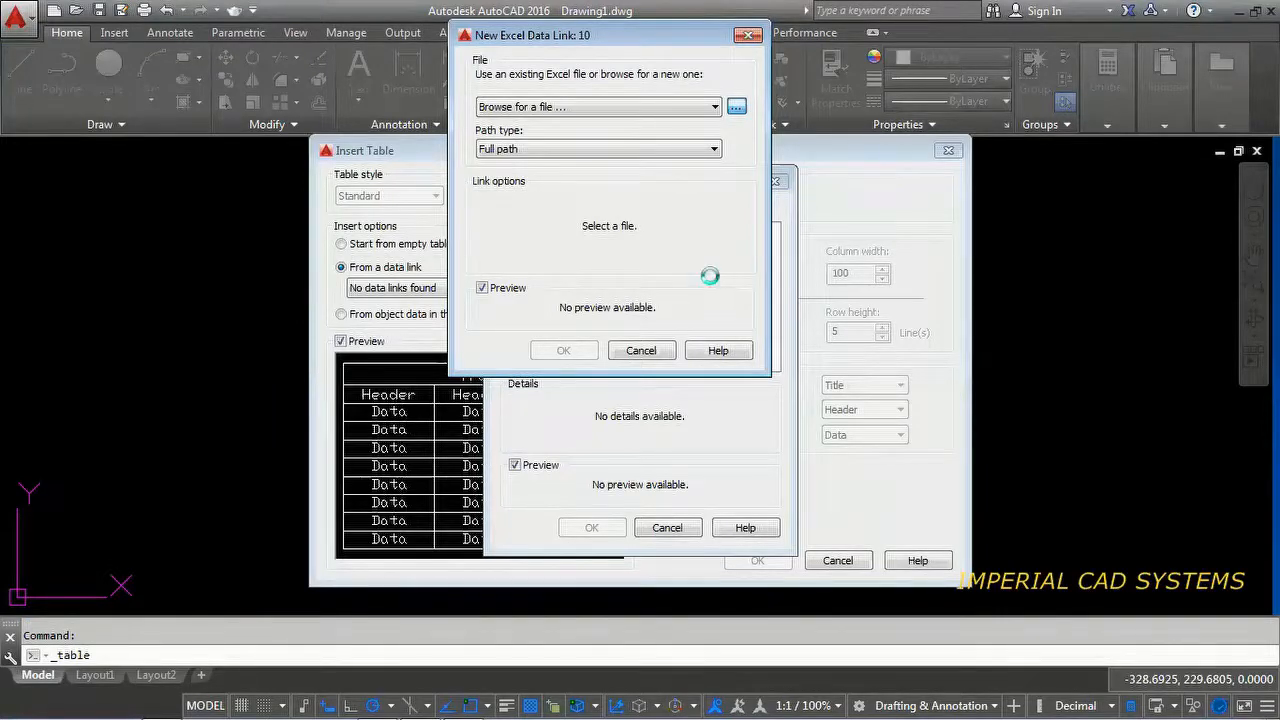
Step: Browse to data.xlsx on the Desktop as the link's source workbook
{"action": "left_click", "coordinate": [736, 106]}
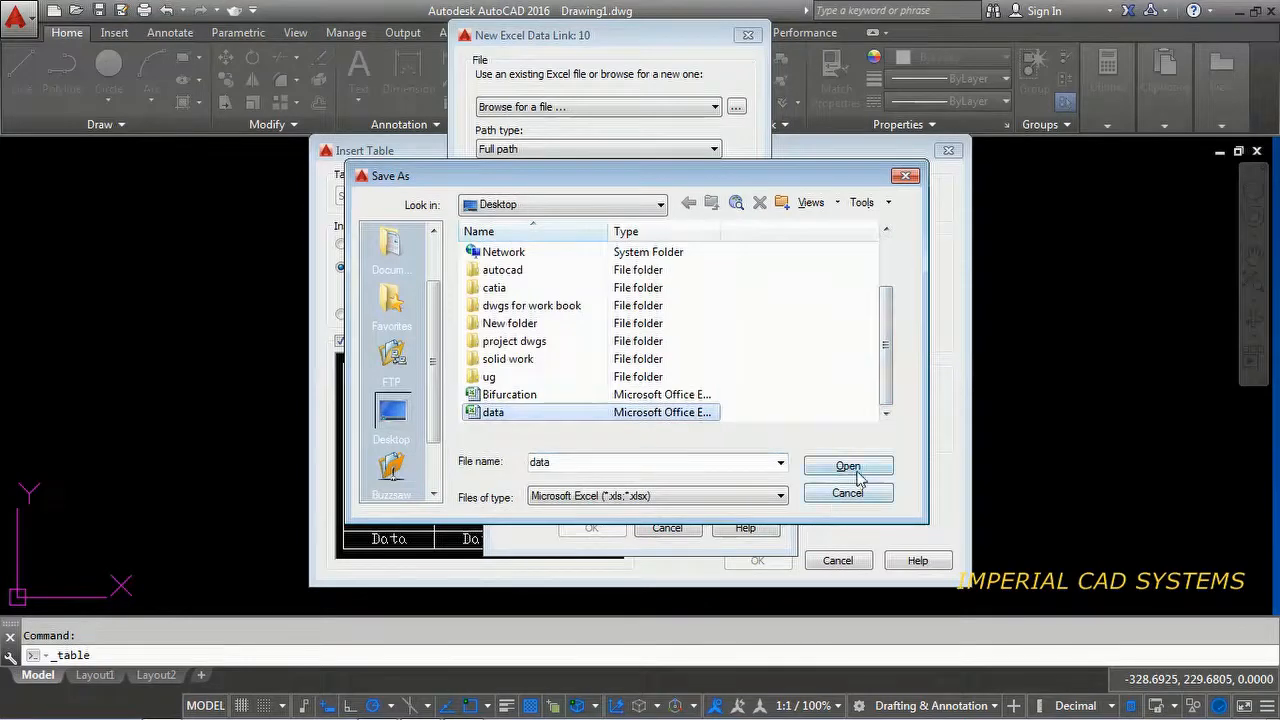
{"action": "left_click", "coordinate": [848, 466]}
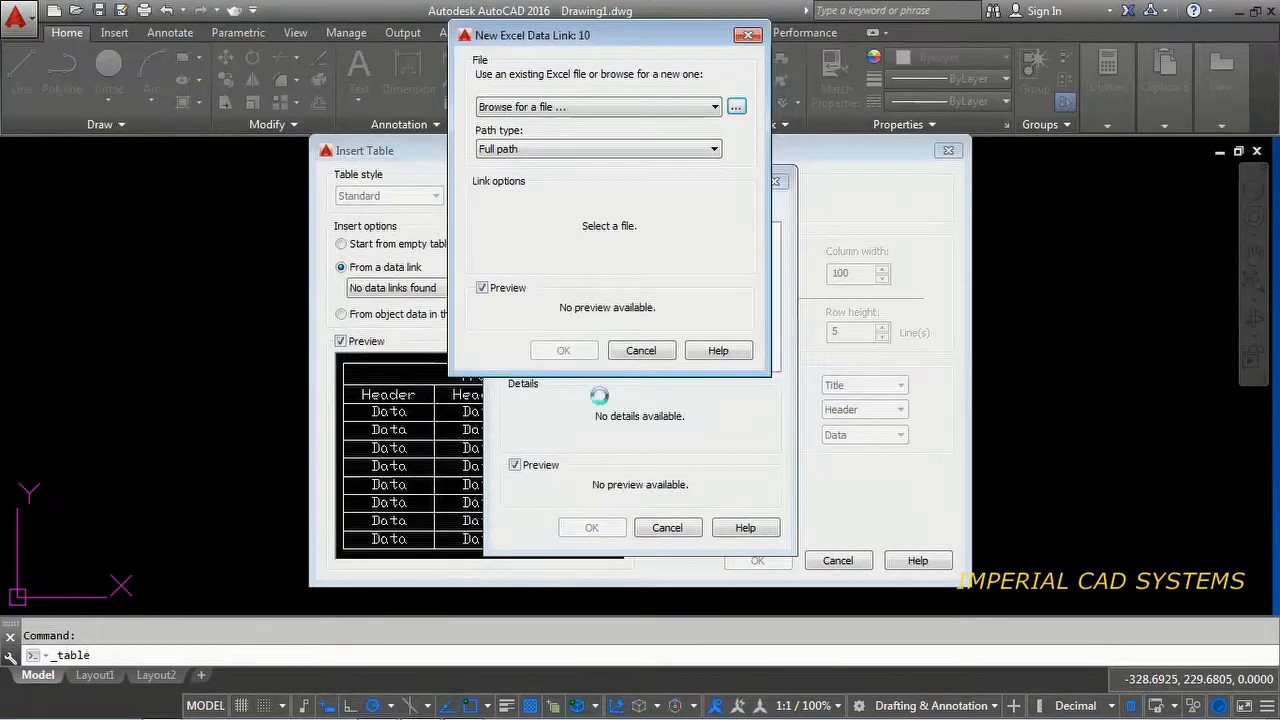
{"action": "left_click", "coordinate": [736, 106]}
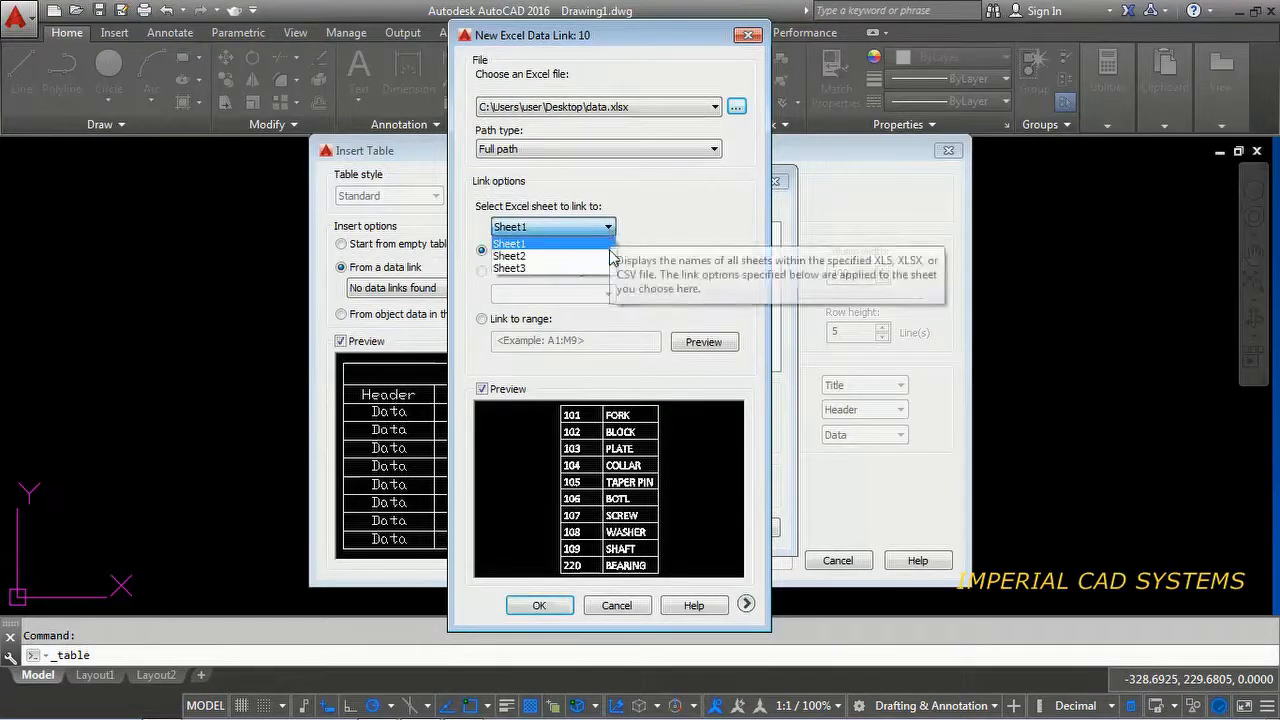
Step: Link to Sheet1 of data.xlsx, confirm, and select link 10 as the table source
{"action": "left_click", "coordinate": [510, 244]}
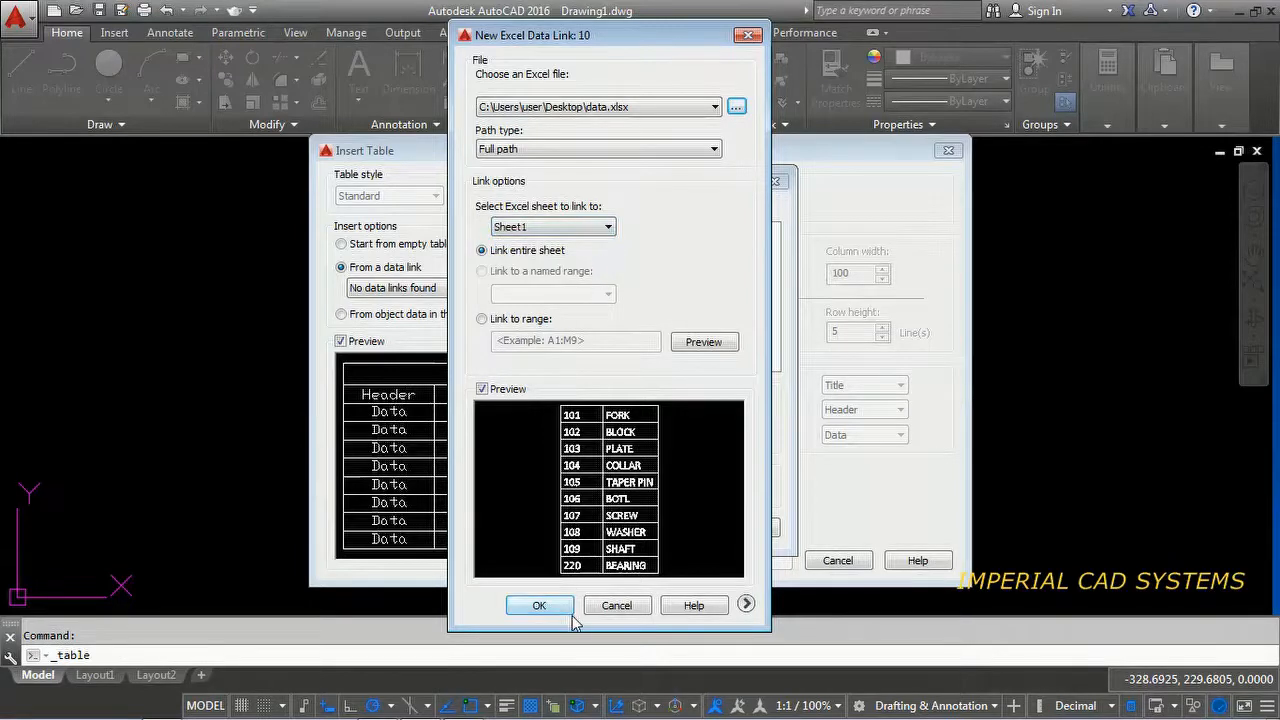
{"action": "left_click", "coordinate": [540, 604]}
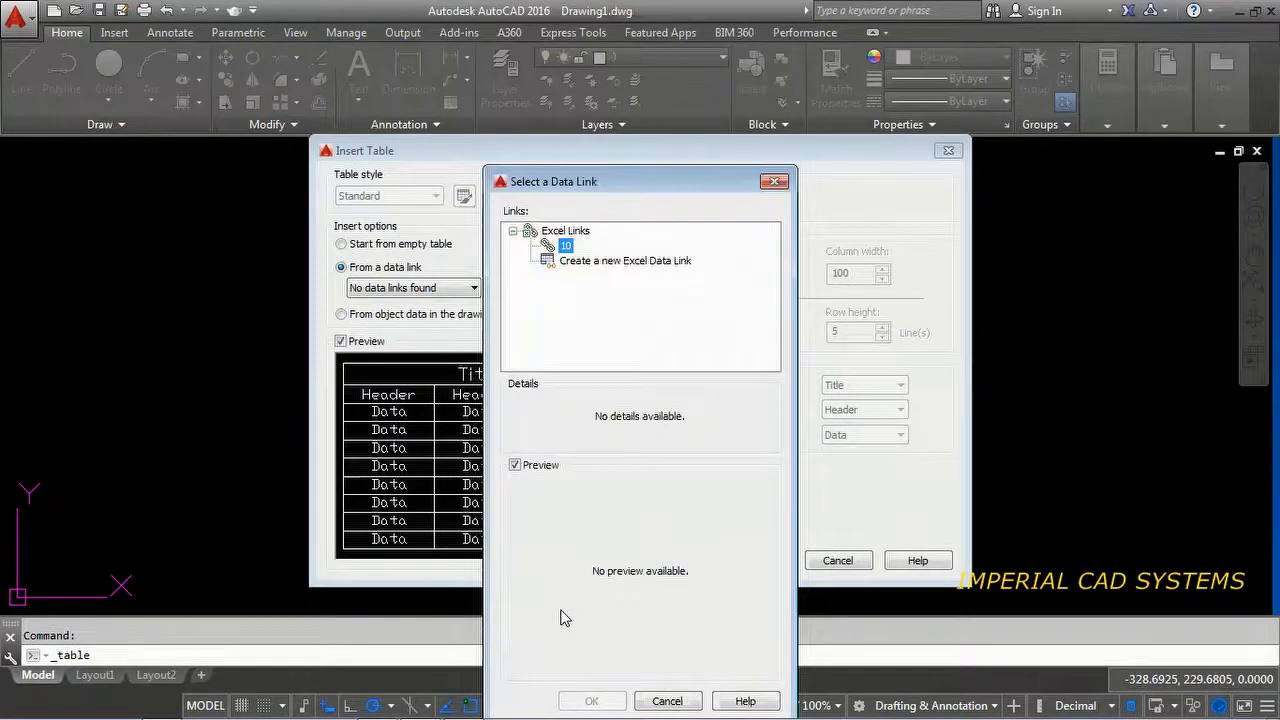
{"action": "left_click", "coordinate": [564, 244]}
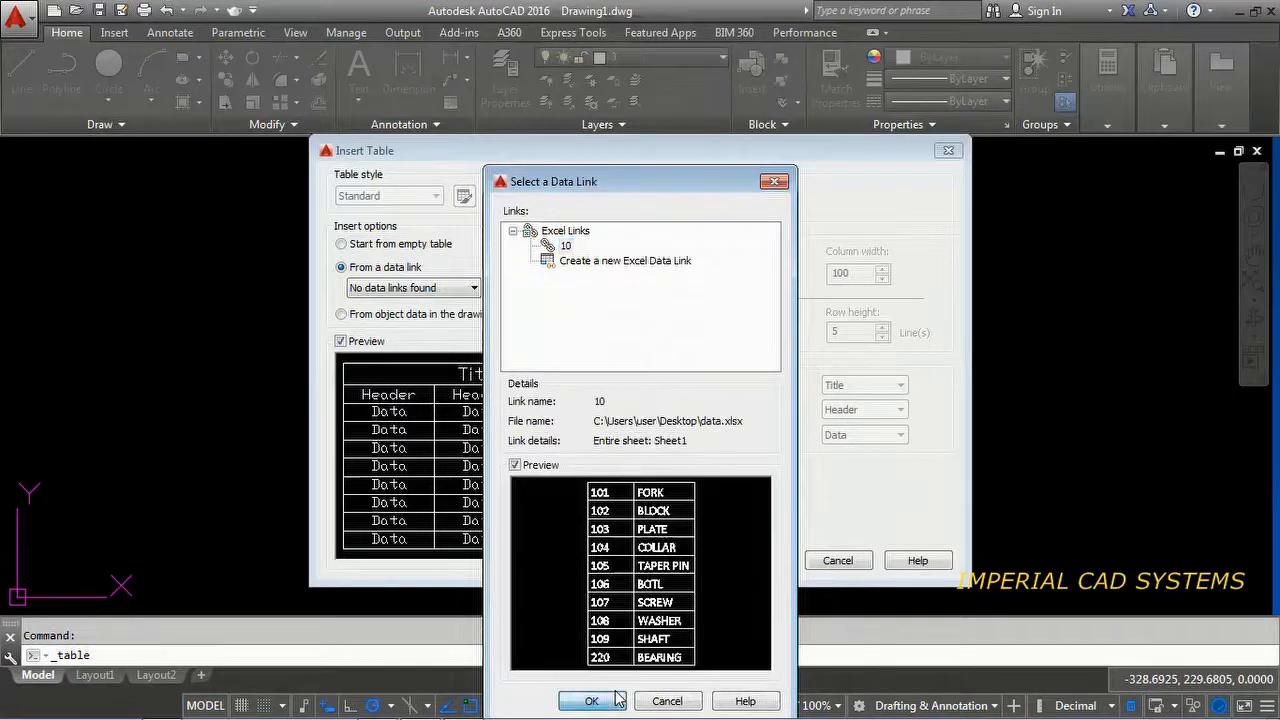
{"action": "left_click", "coordinate": [592, 700]}
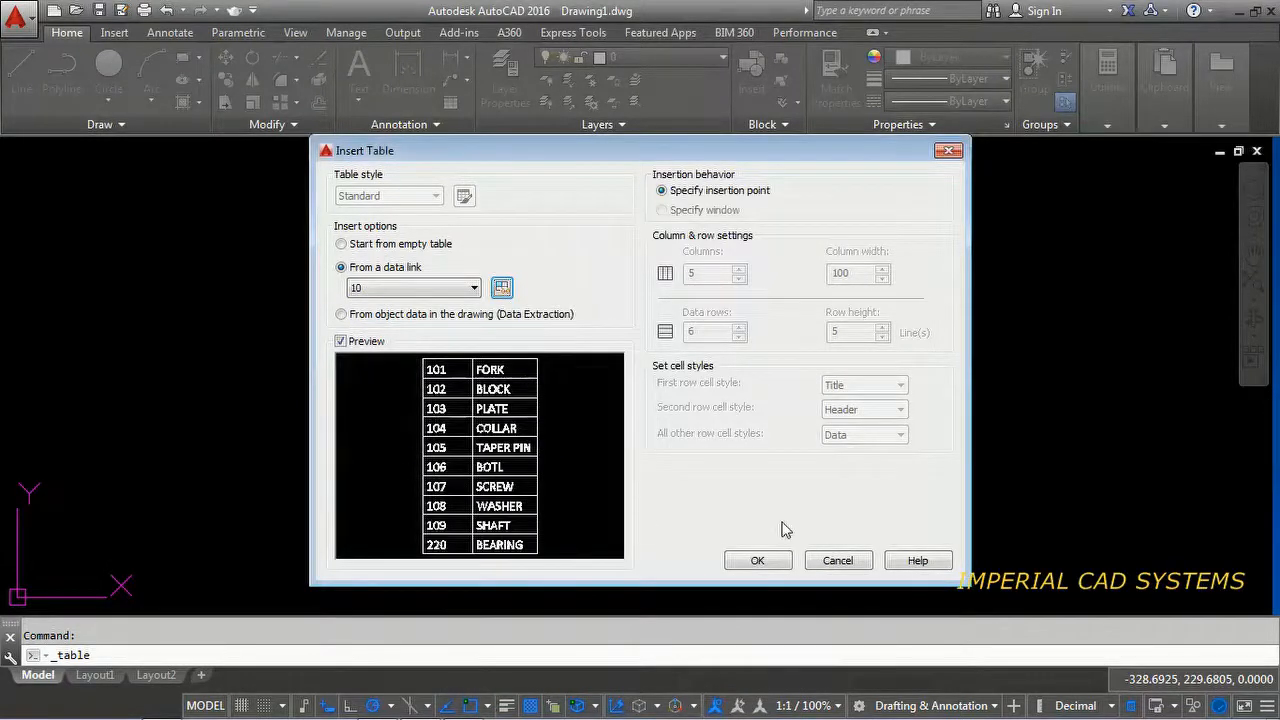
Step: Insert the linked part-list table (parts 101 to 220) into the drawing and select a cell
{"action": "left_click", "coordinate": [756, 560]}
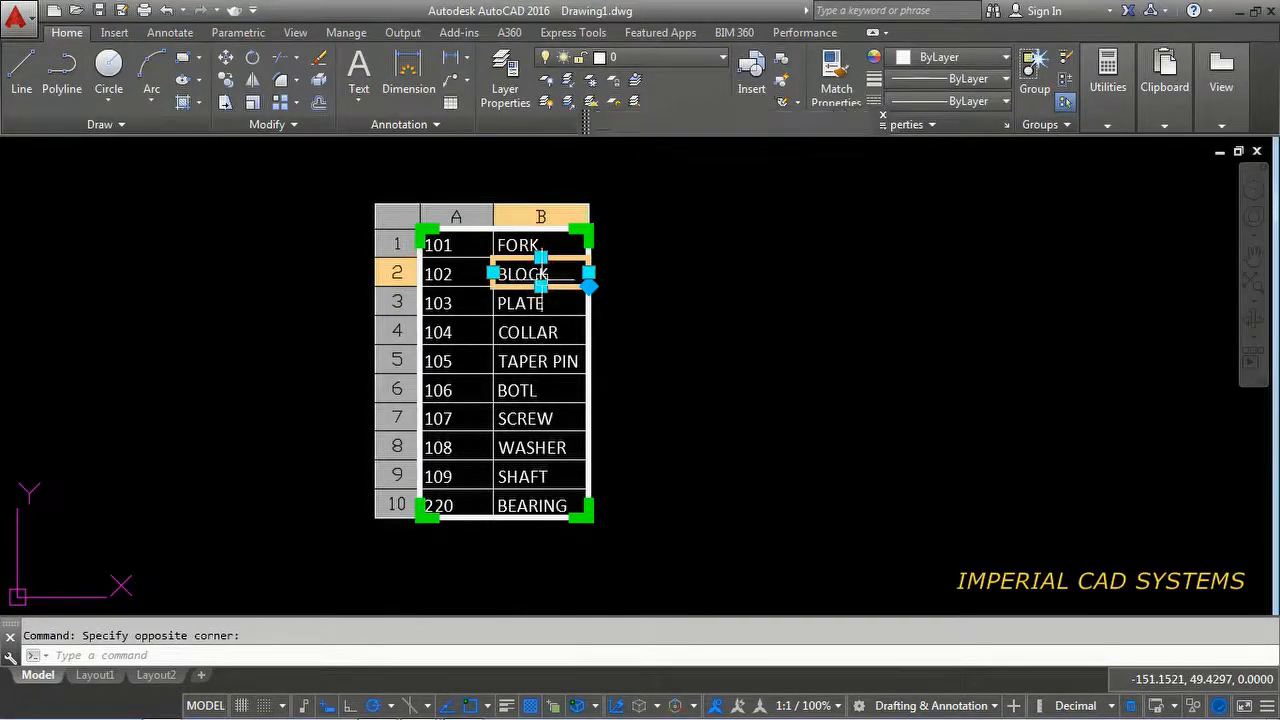
{"action": "left_click", "coordinate": [520, 272]}
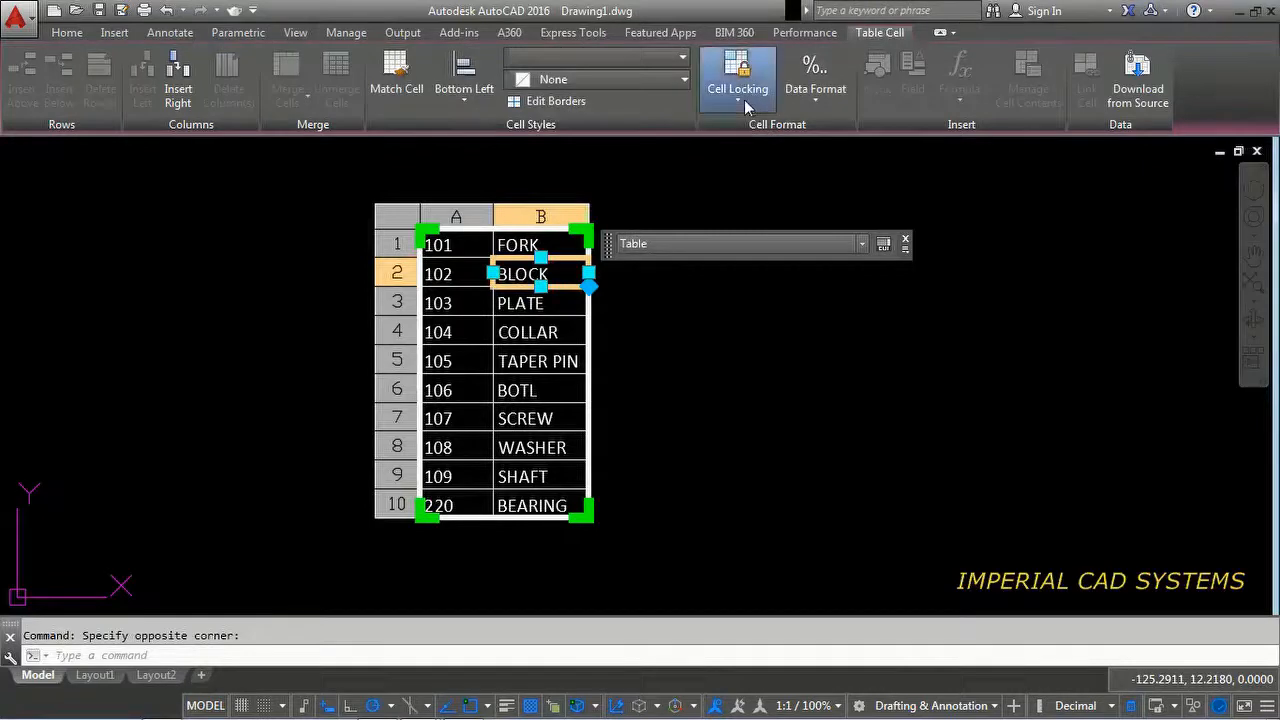
Step: Unlock cell B2 and change its part name from BLOCK to CYLINDER
{"action": "left_click", "coordinate": [738, 80]}
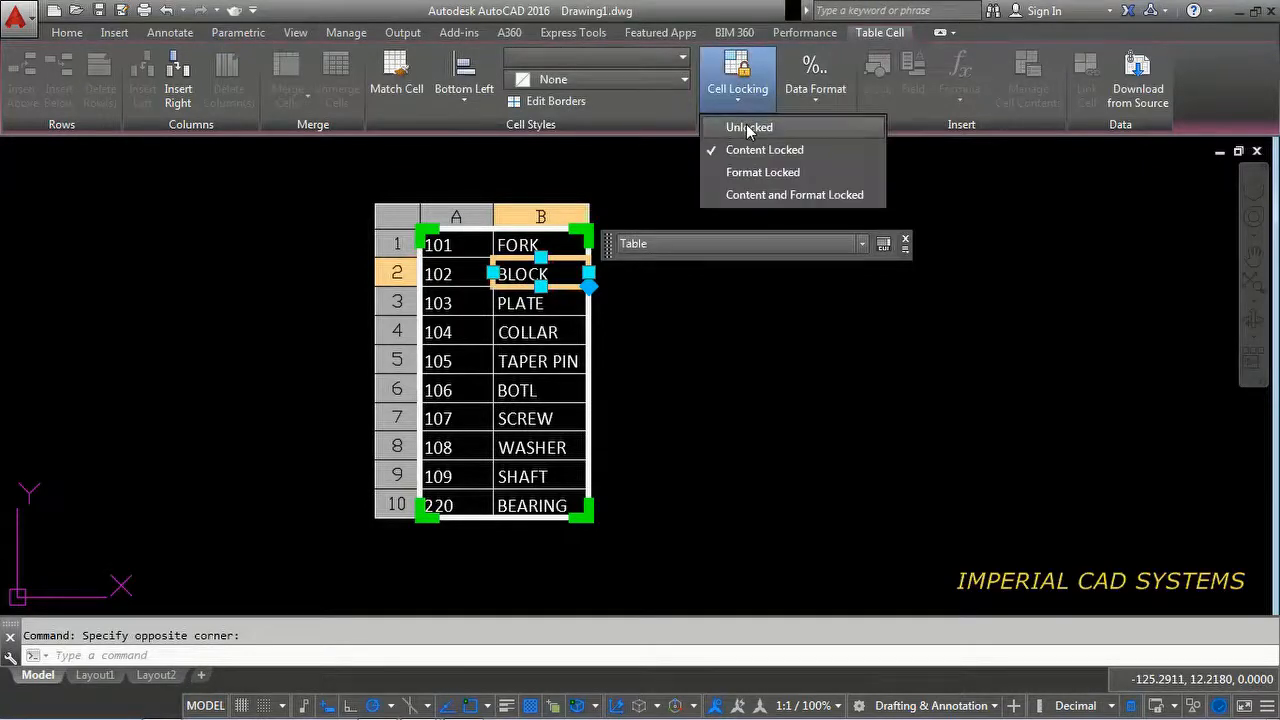
{"action": "left_click", "coordinate": [748, 128]}
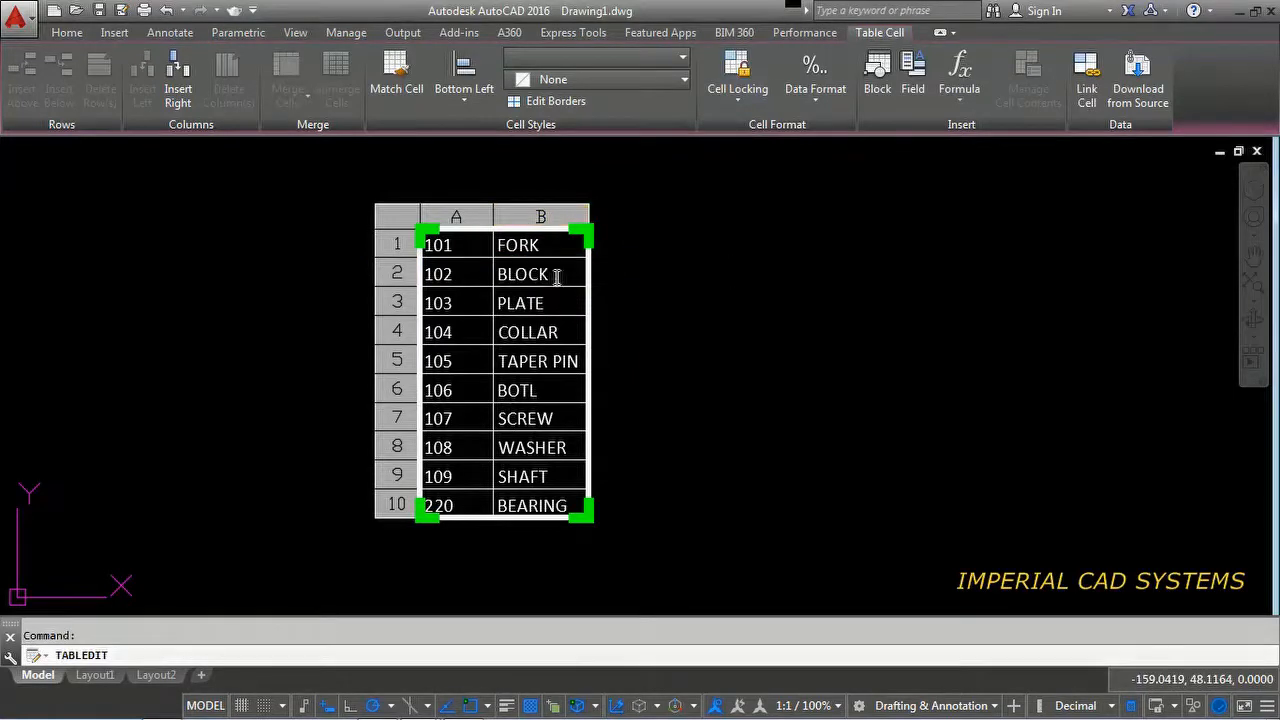
{"action": "double_click", "coordinate": [522, 274]}
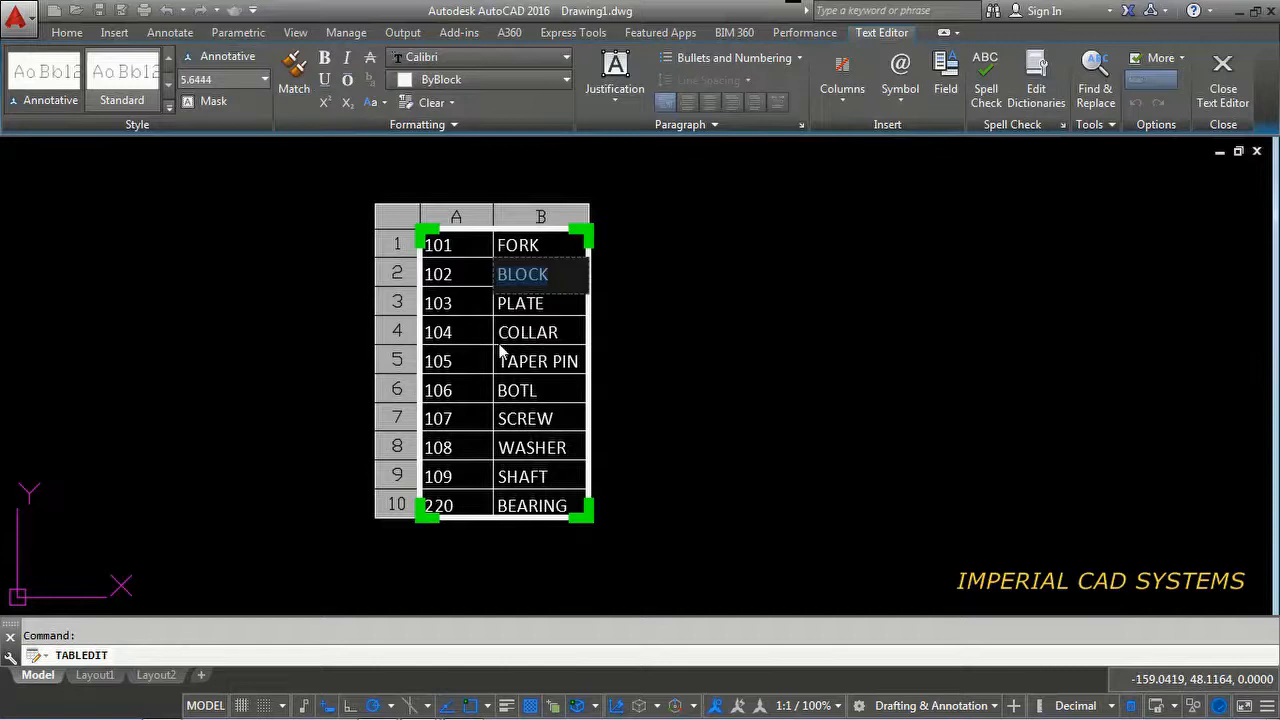
{"action": "mouse_move", "coordinate": [752, 290]}
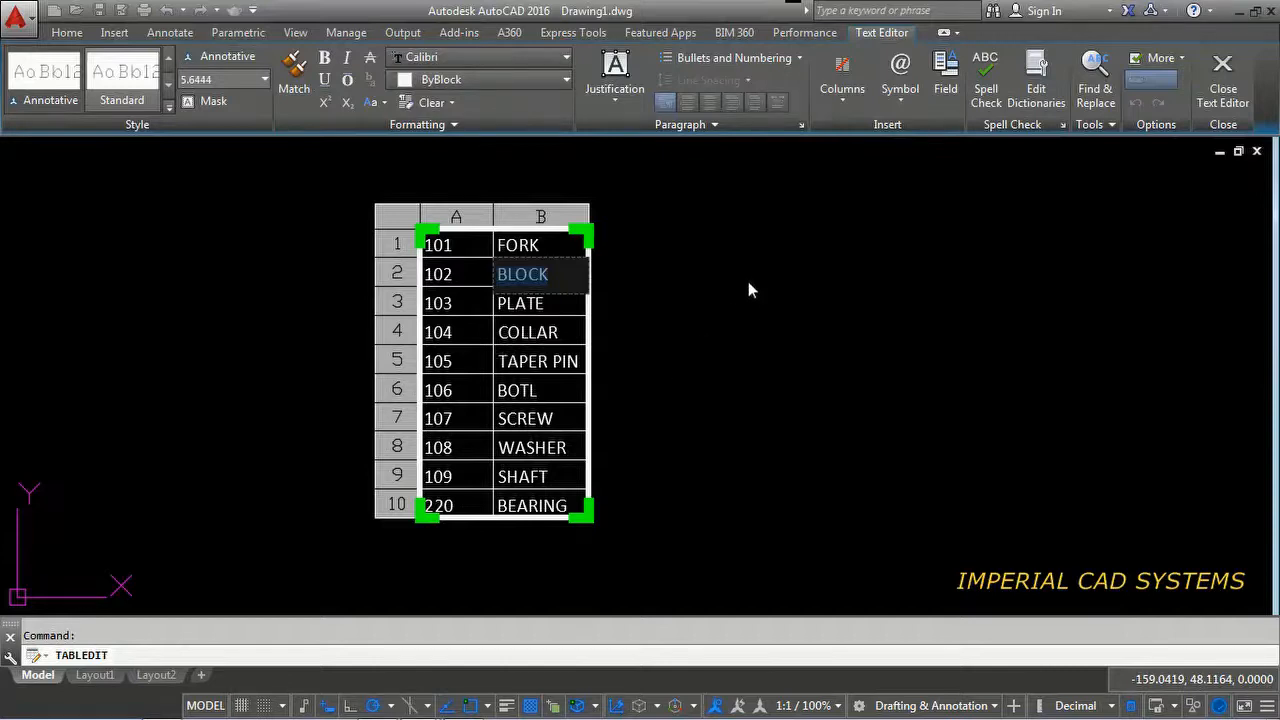
{"action": "mouse_move", "coordinate": [750, 280]}
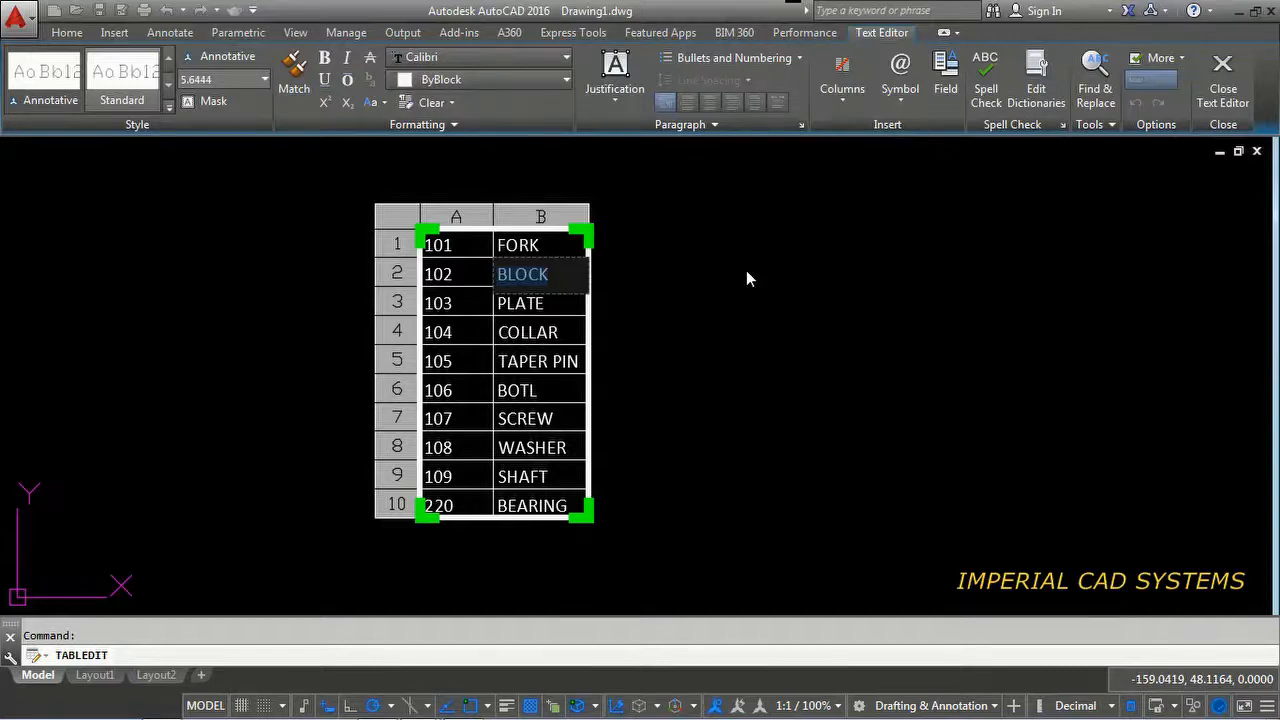
{"action": "type", "text": "CY"}
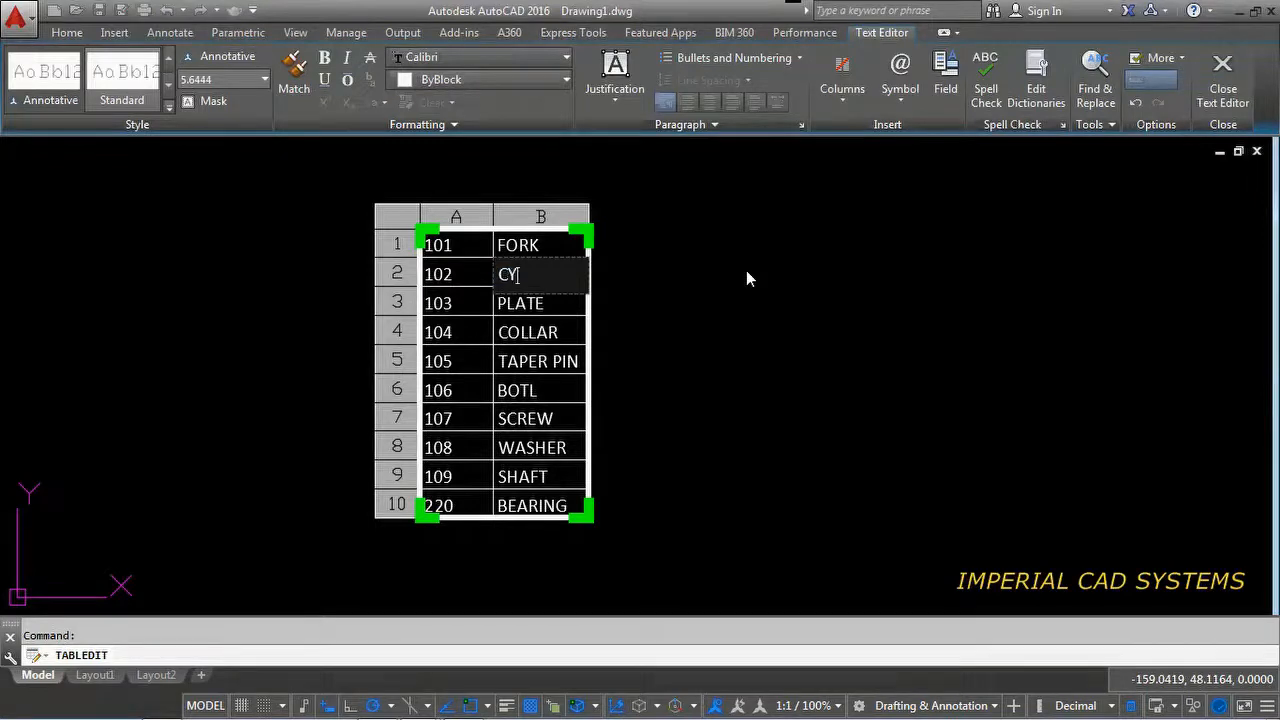
{"action": "type", "text": "LINDER"}
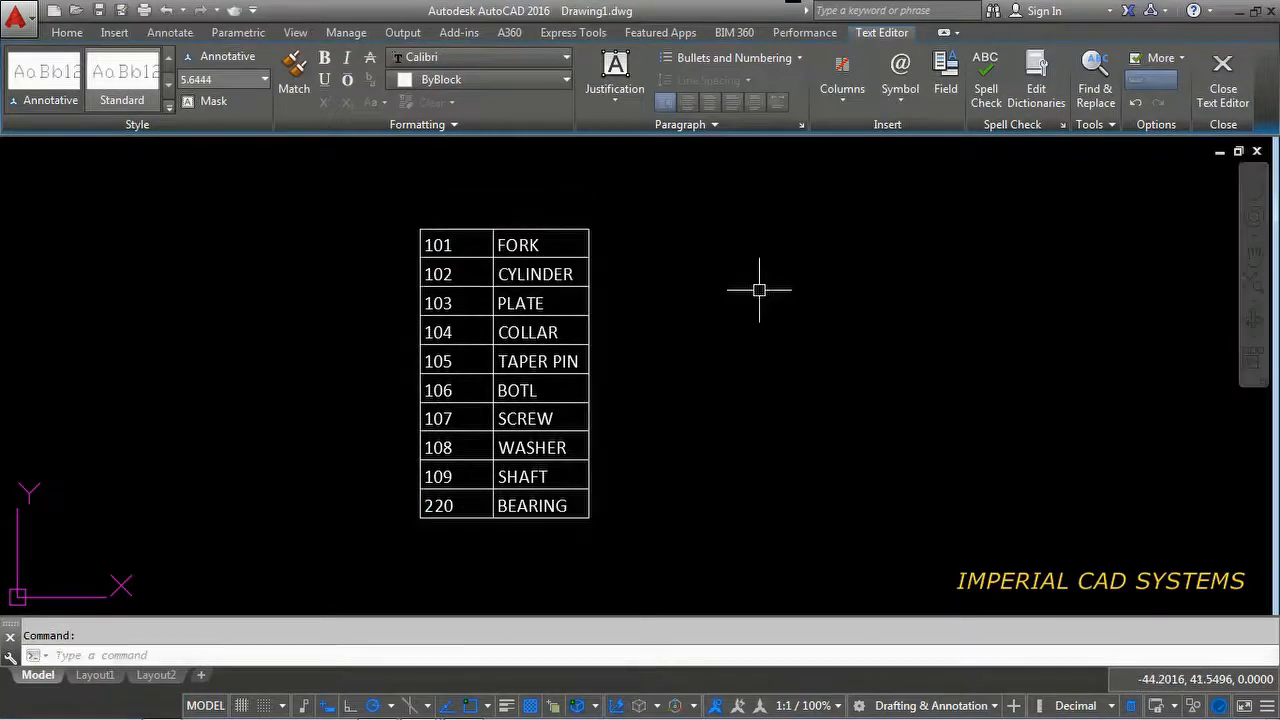
{"action": "left_click", "coordinate": [1222, 76]}
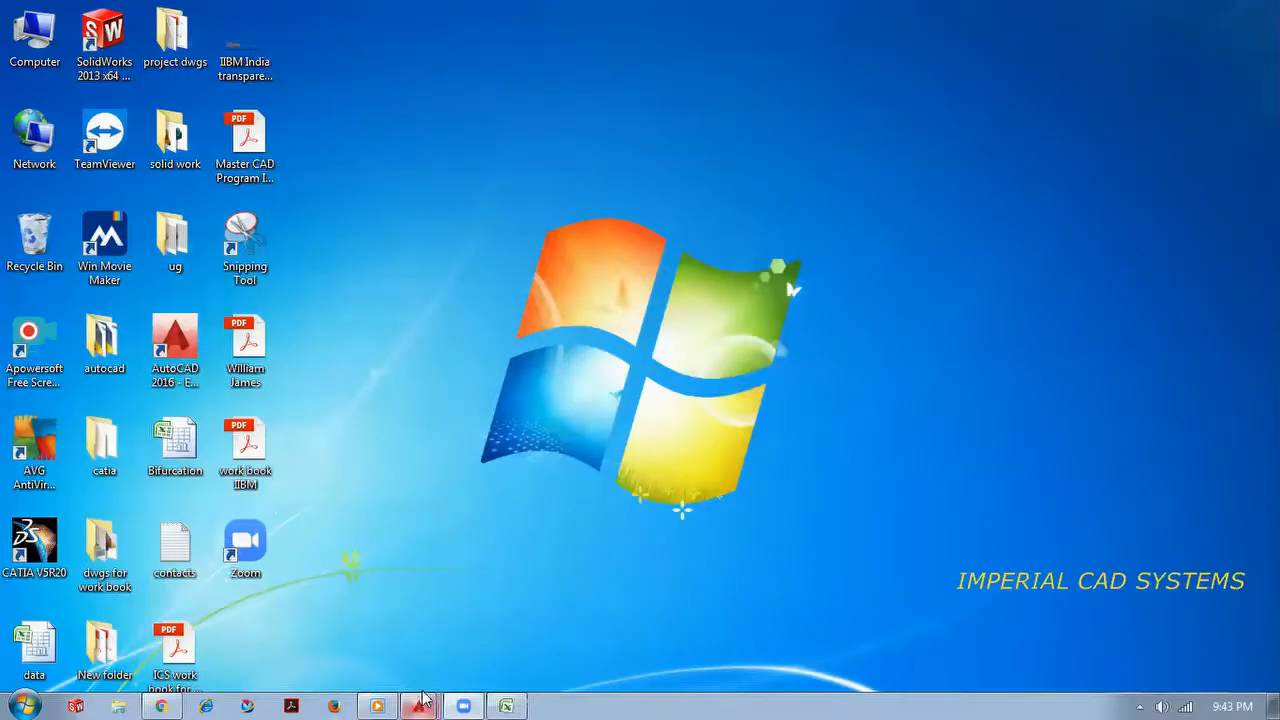
{"action": "left_click", "coordinate": [420, 704]}
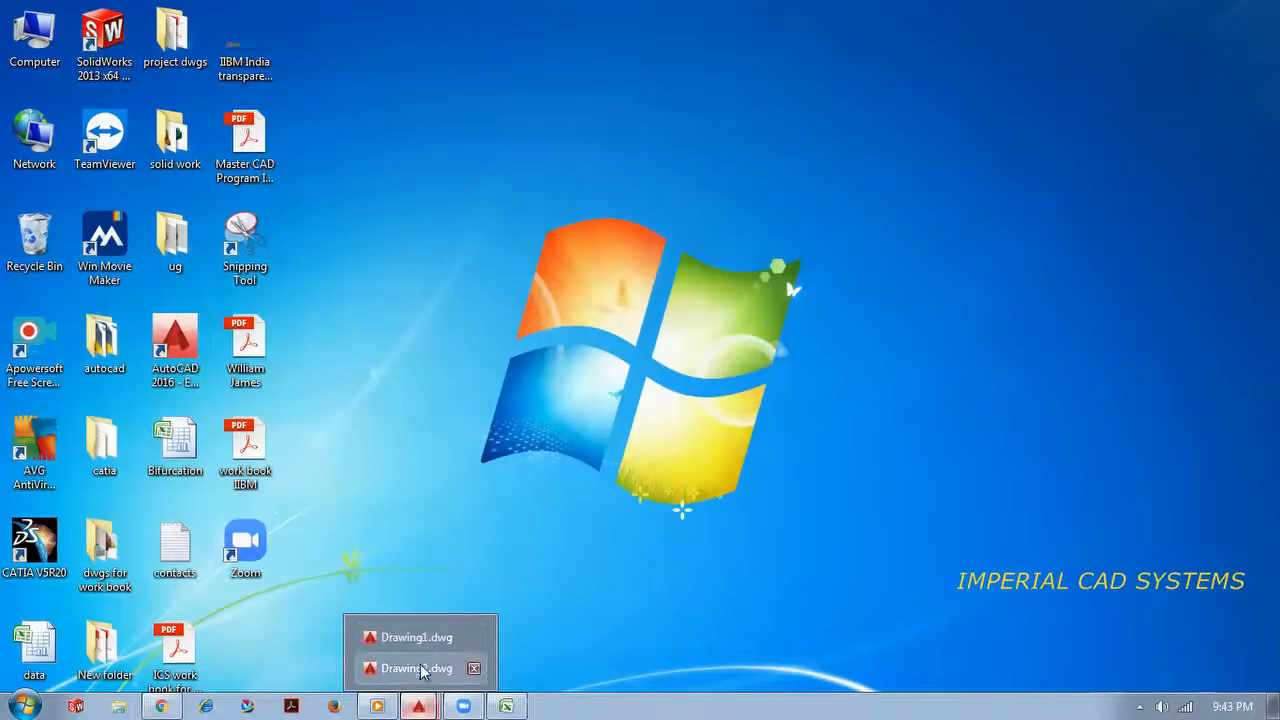
{"action": "left_click", "coordinate": [416, 668]}
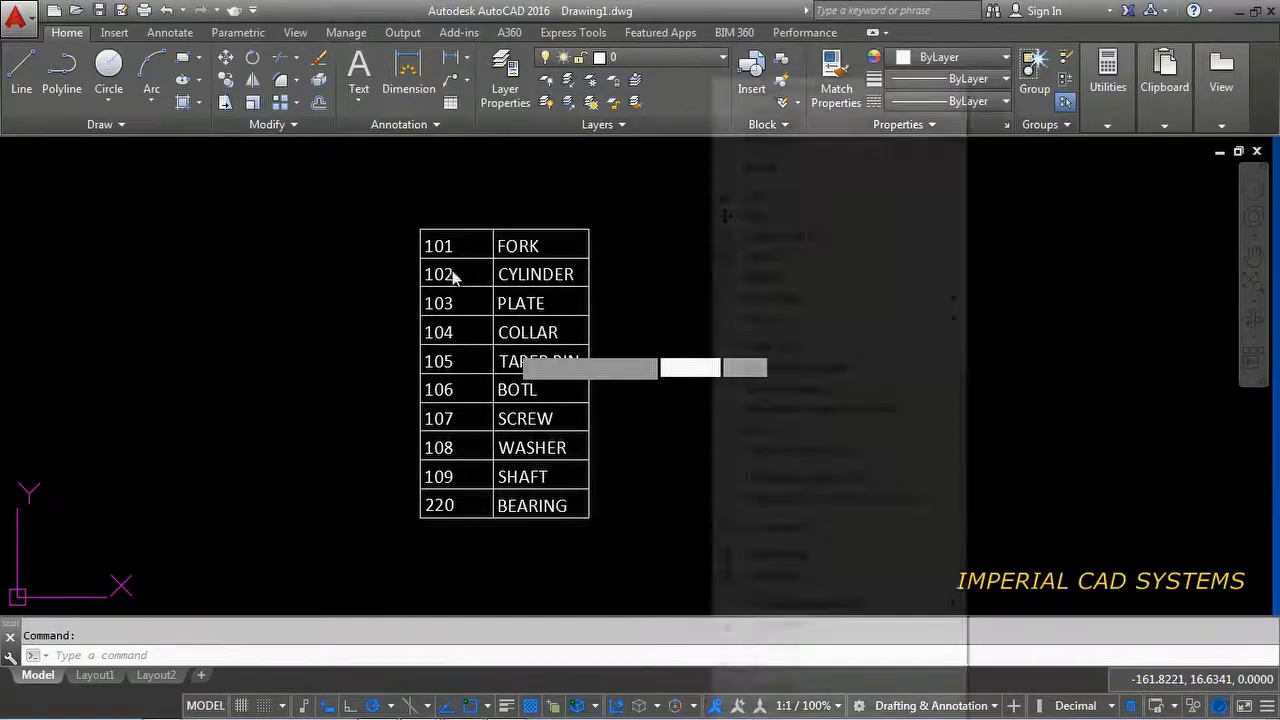
Step: Write the table's data links back to the external Excel source
{"action": "right_click", "coordinate": [450, 276]}
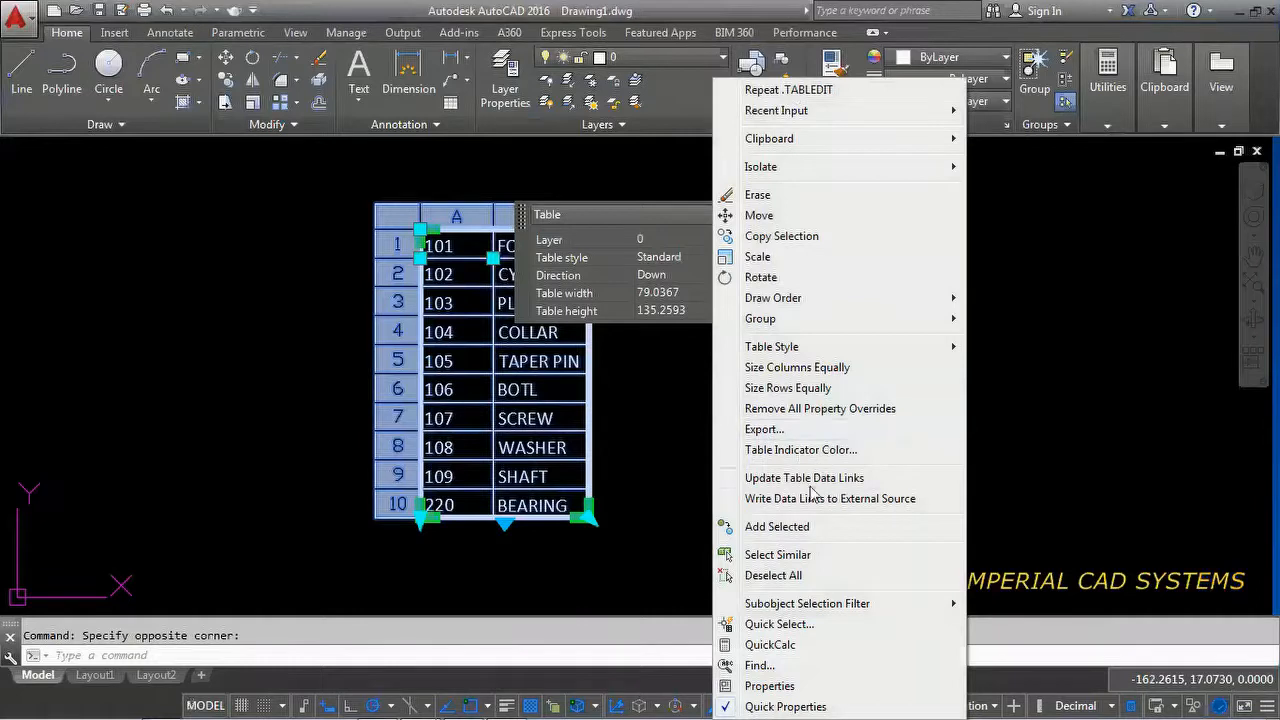
{"action": "mouse_move", "coordinate": [810, 498]}
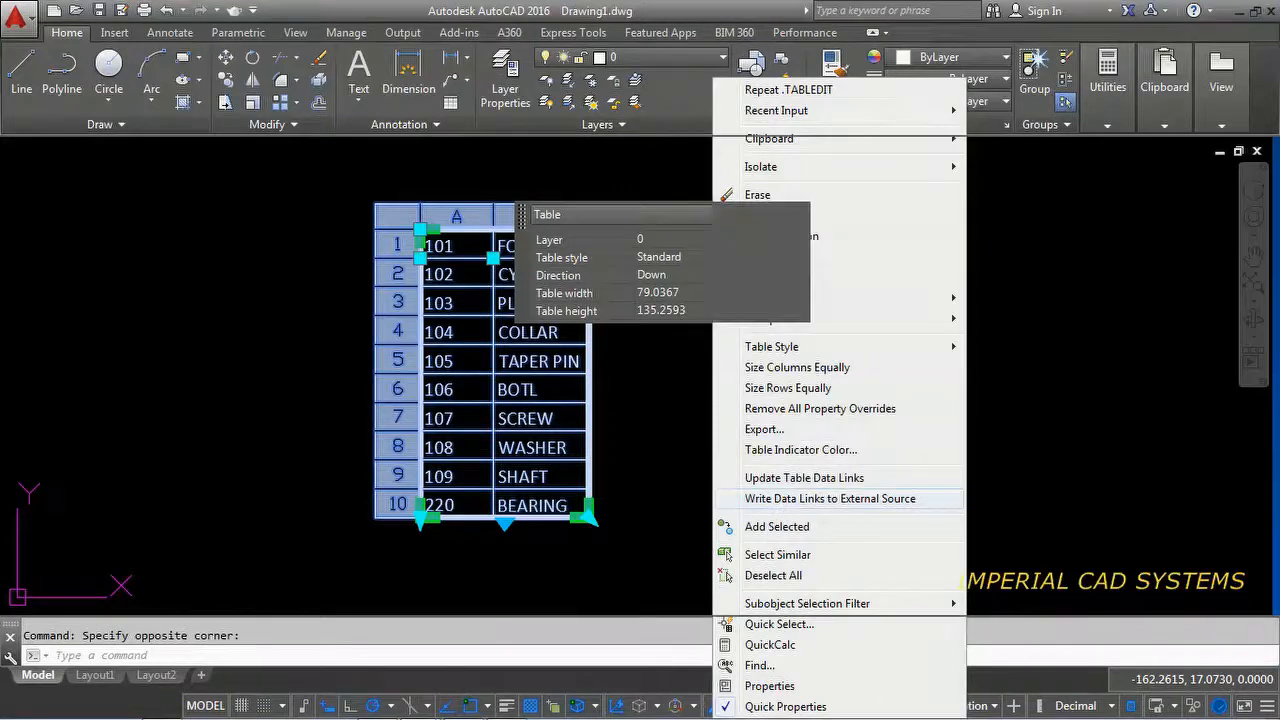
{"action": "left_click", "coordinate": [830, 498]}
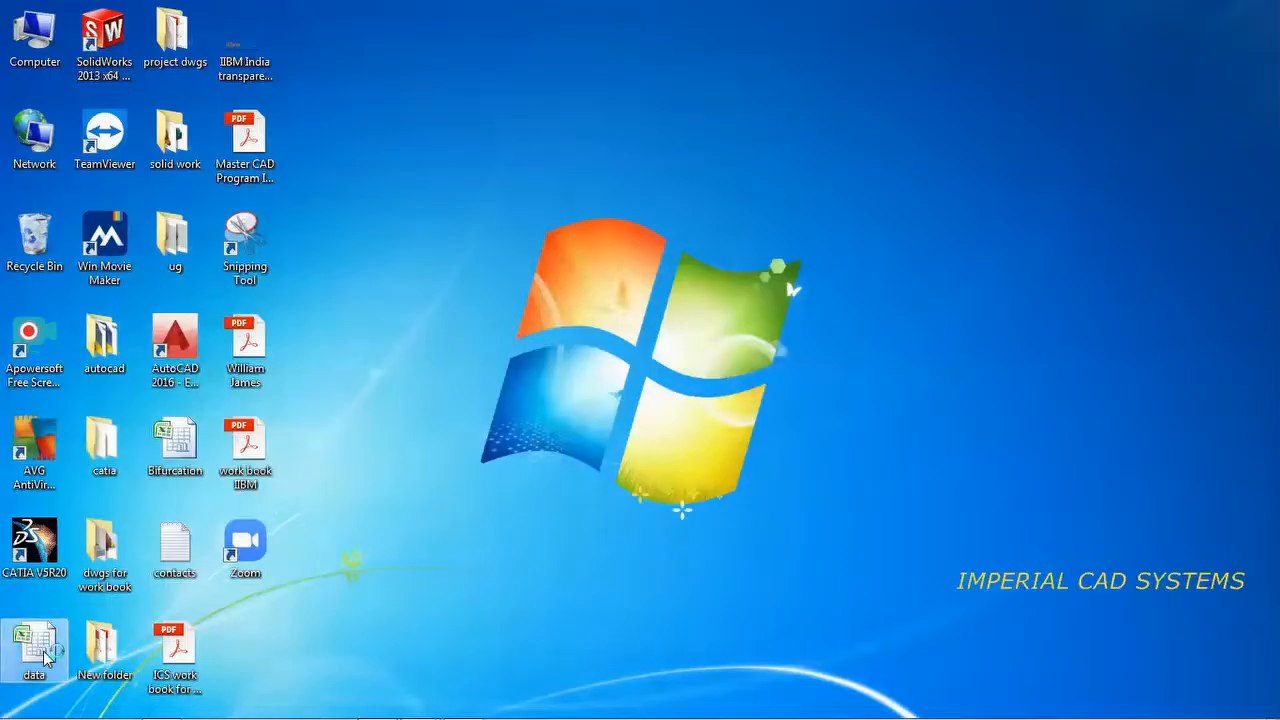
Step: In the data workbook, verify B2 reads CYLINDER and change cell A10 from 220 to 550
{"action": "double_click", "coordinate": [34, 640]}
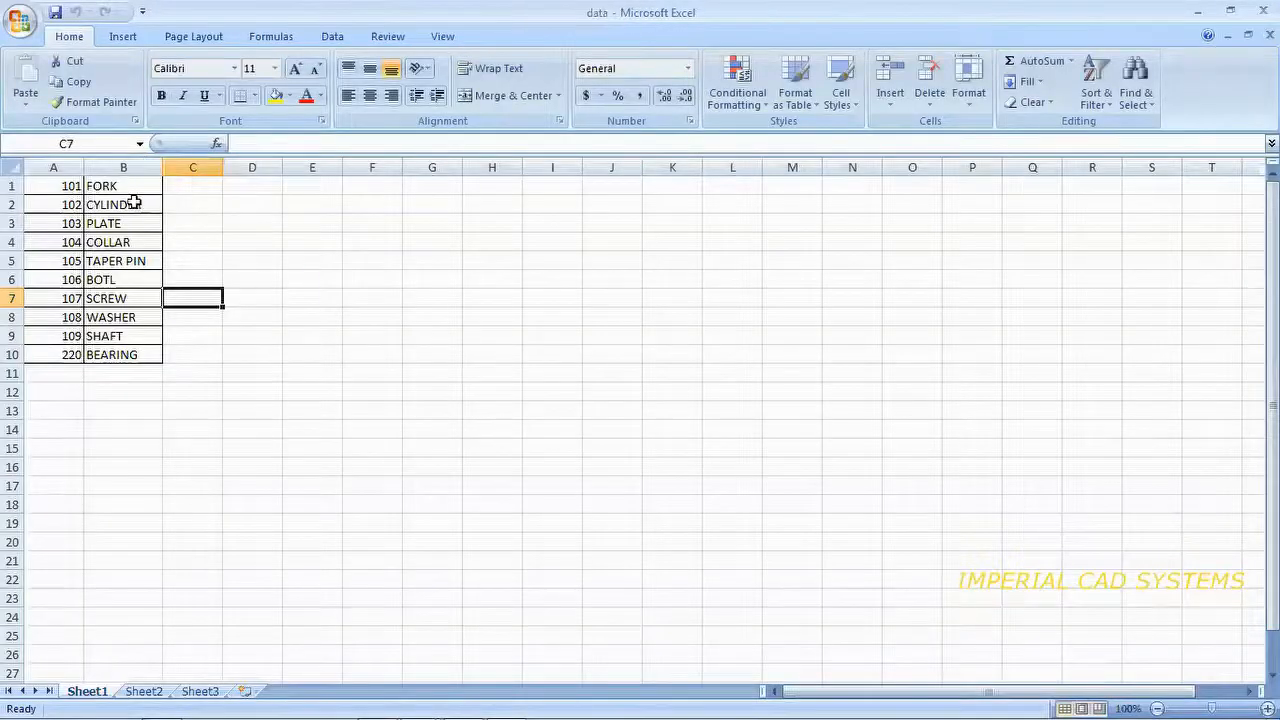
{"action": "left_click", "coordinate": [124, 204]}
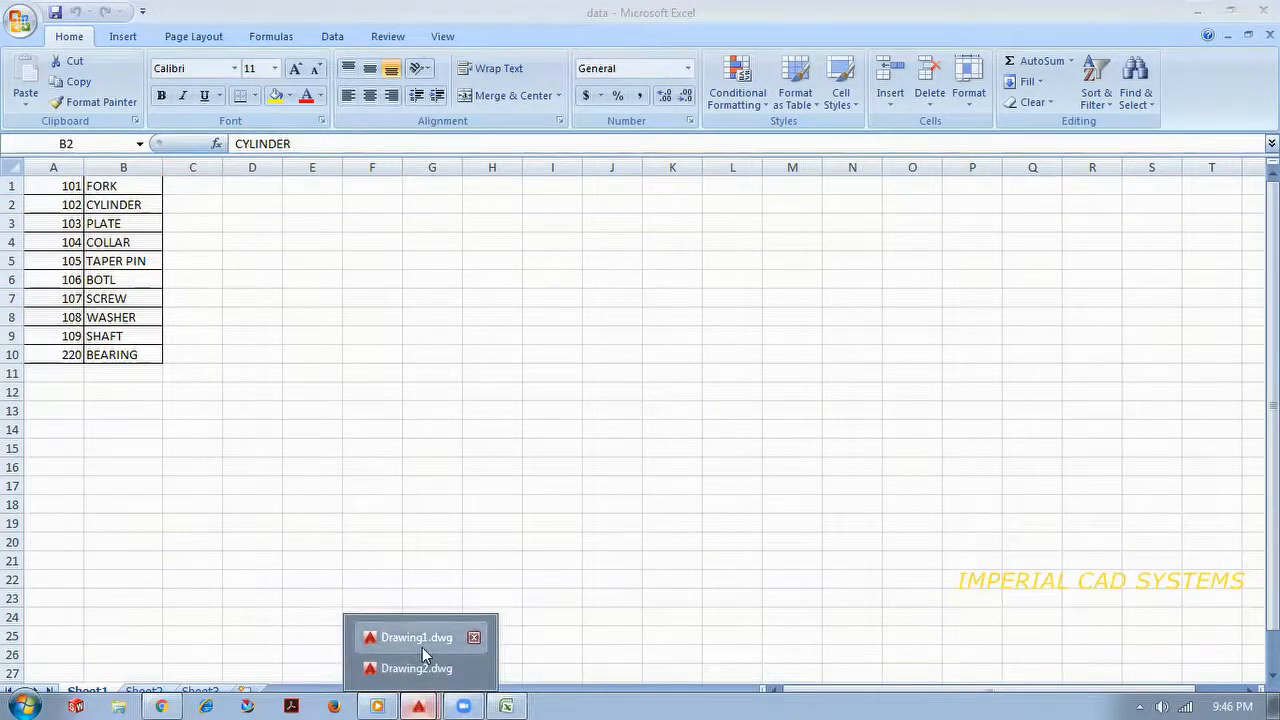
{"action": "left_click", "coordinate": [416, 636]}
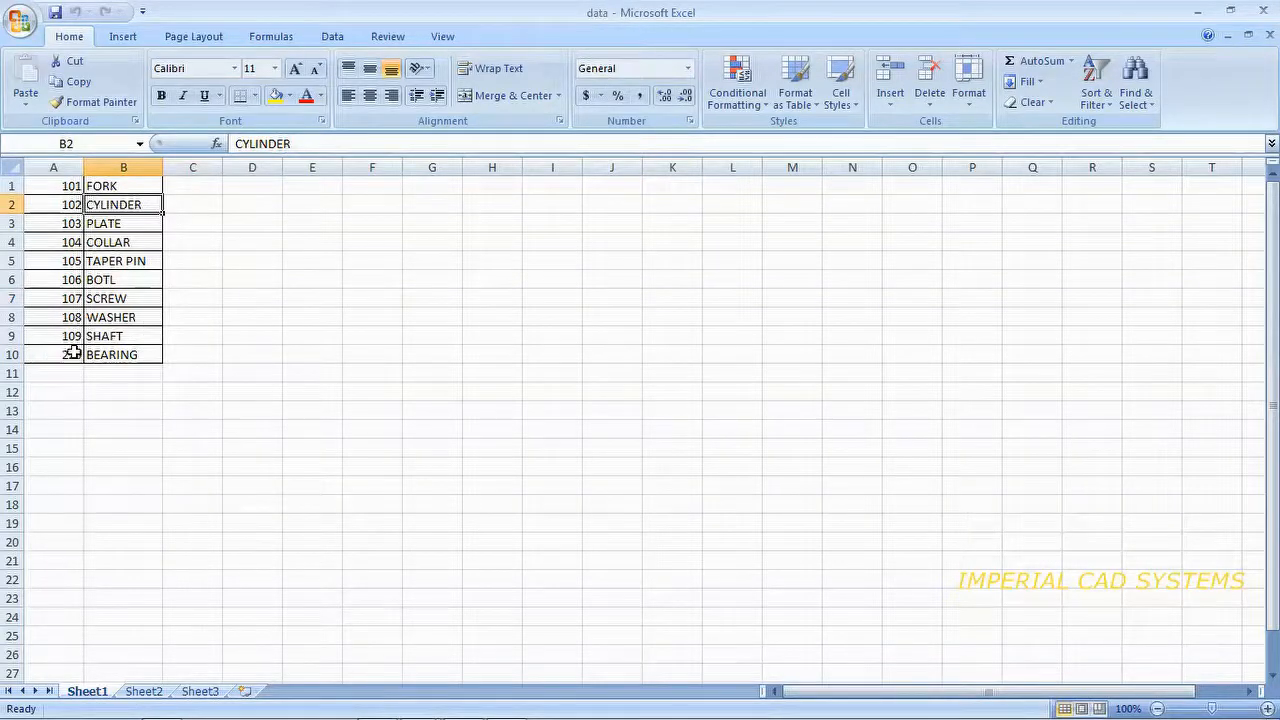
{"action": "type", "text": "220"}
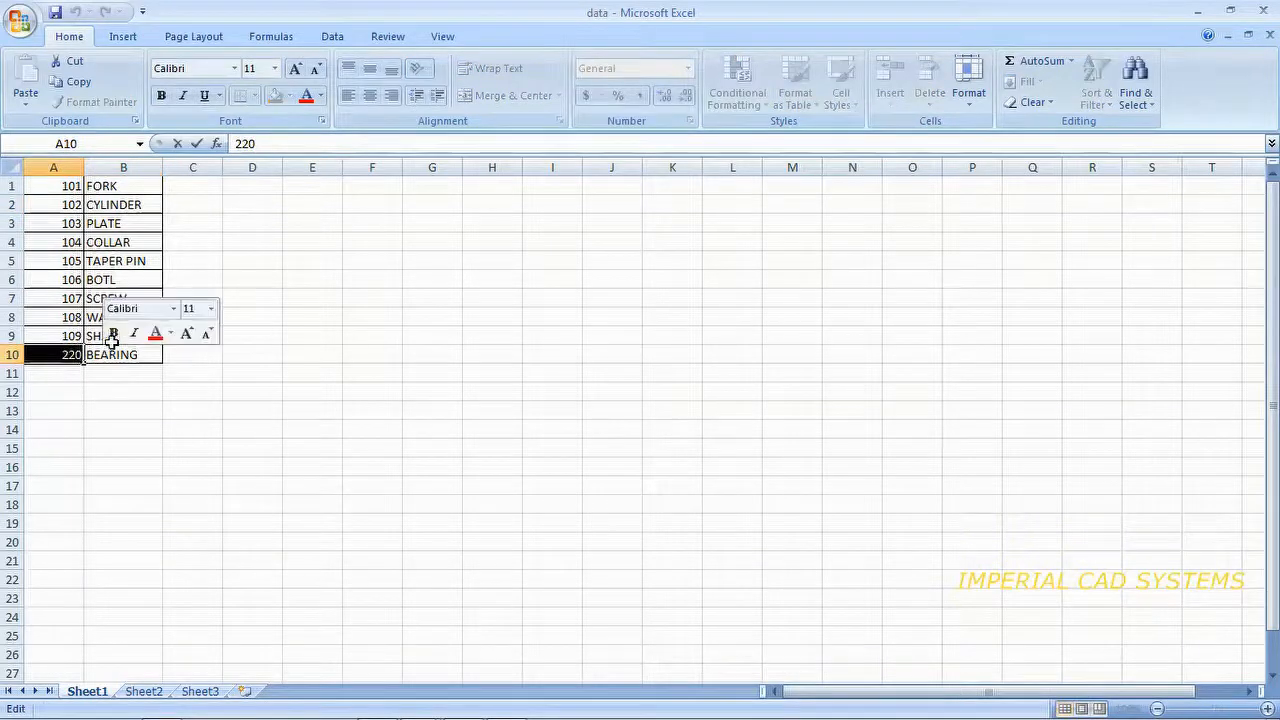
{"action": "type", "text": "550"}
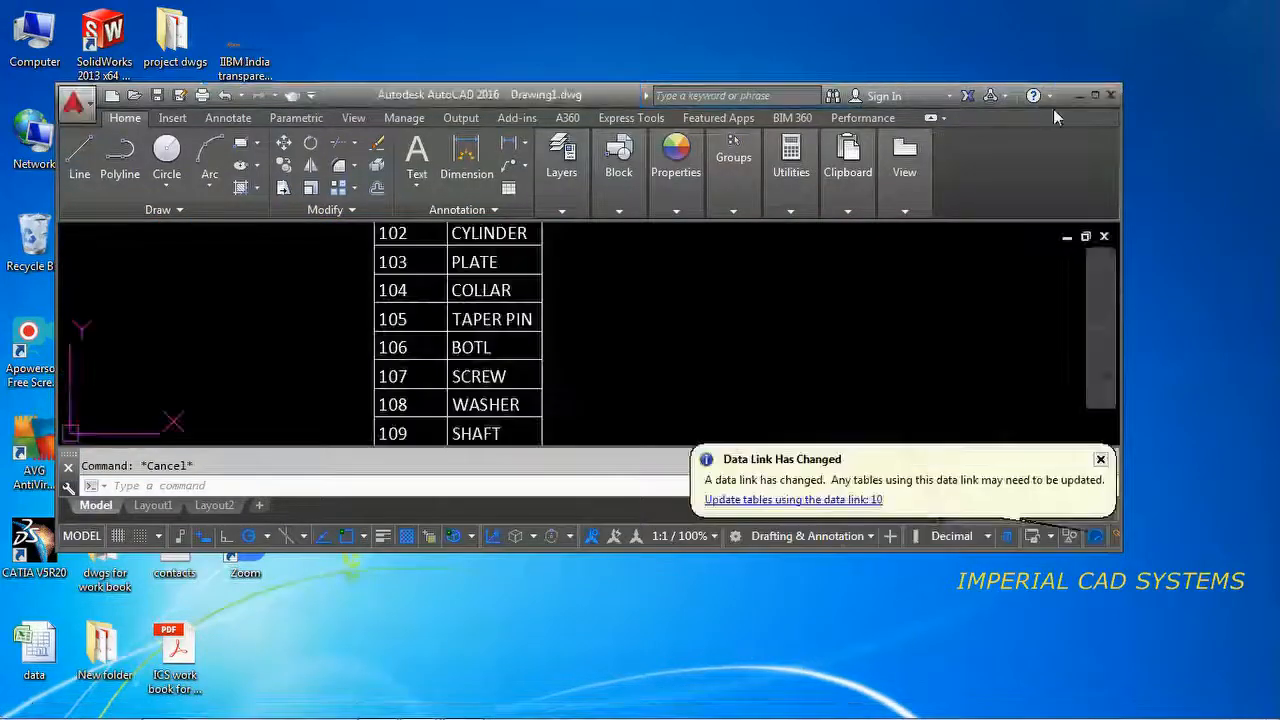
{"action": "left_click", "coordinate": [1080, 96]}
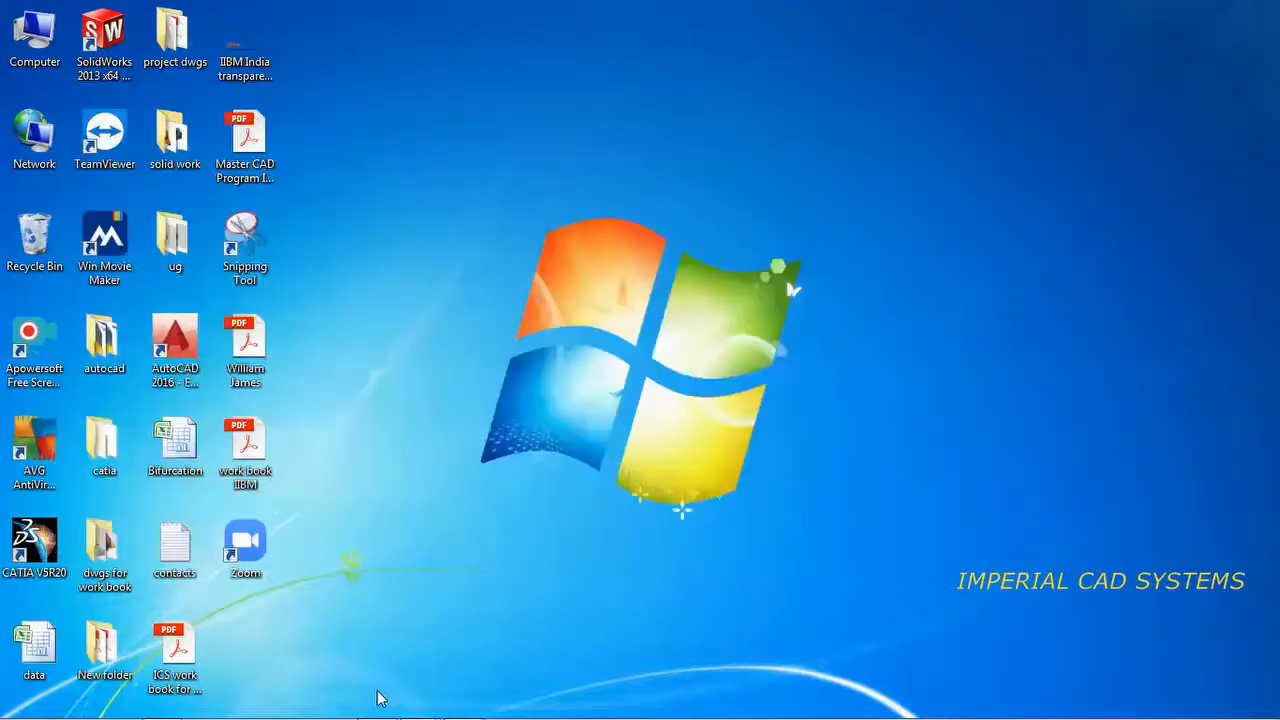
{"action": "left_click", "coordinate": [418, 706]}
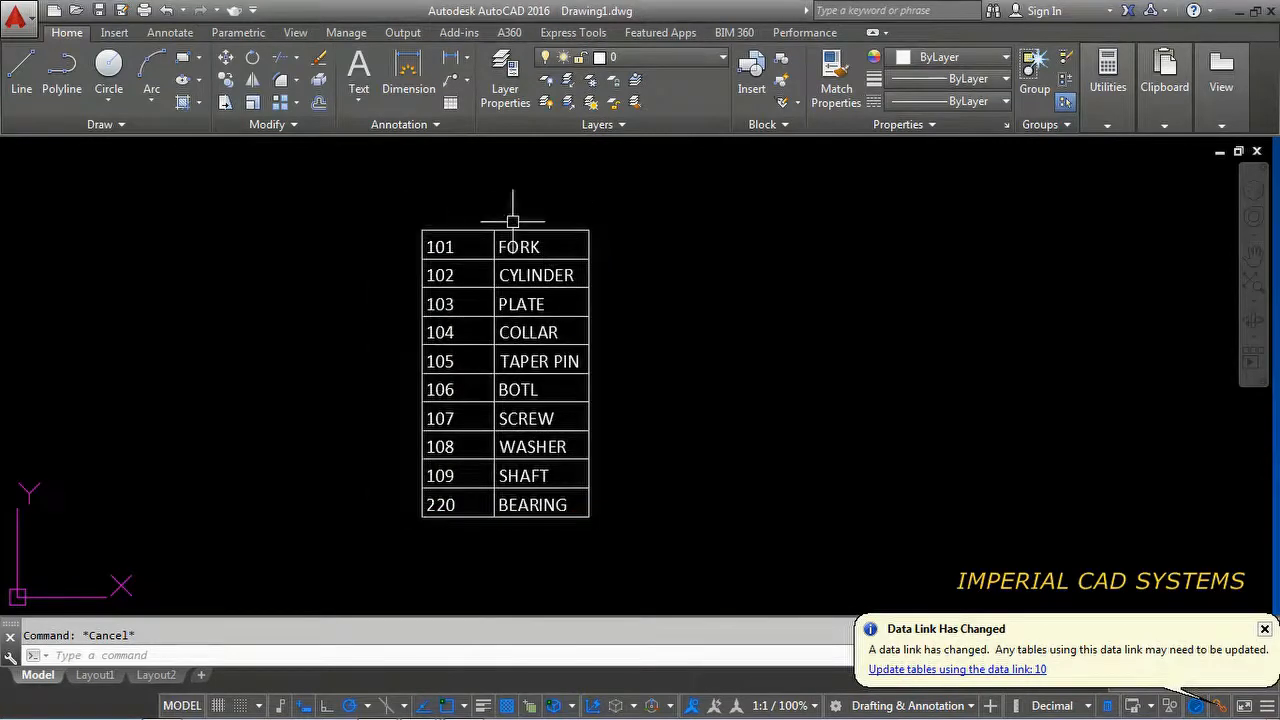
{"action": "mouse_move", "coordinate": [596, 316]}
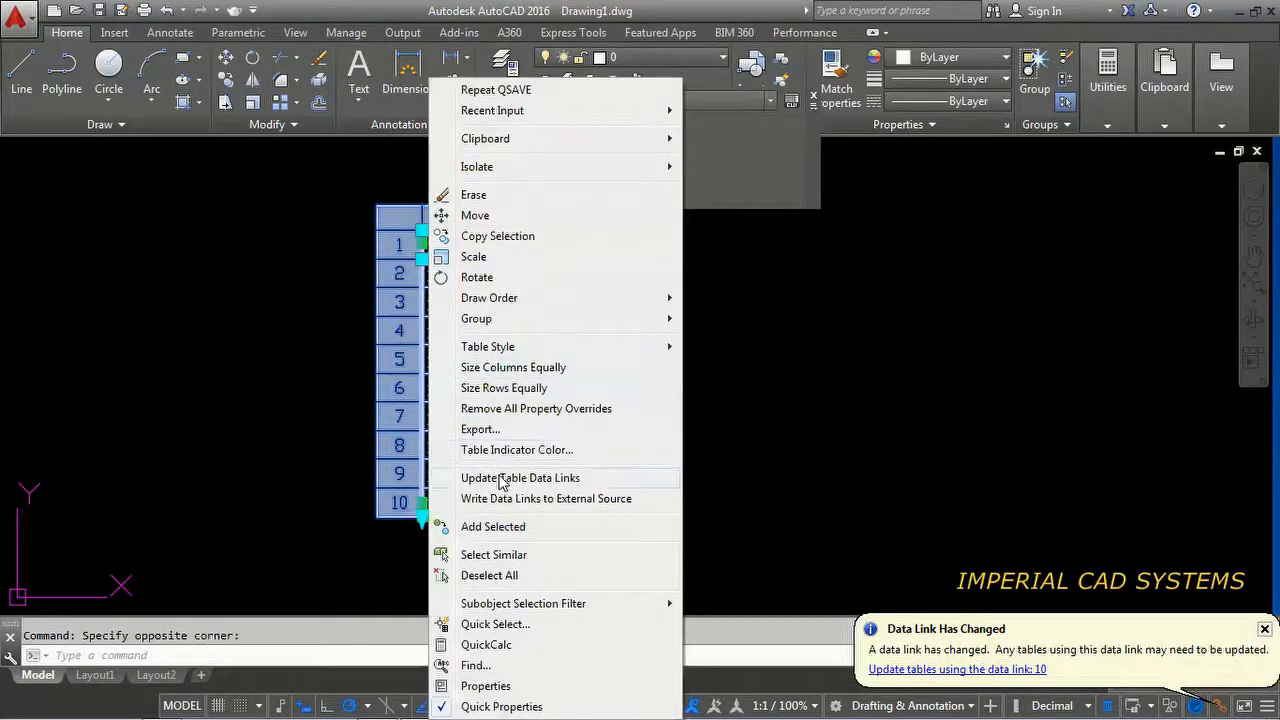
Step: Update the parts table from the Excel data link and deselect it
{"action": "left_click", "coordinate": [520, 476]}
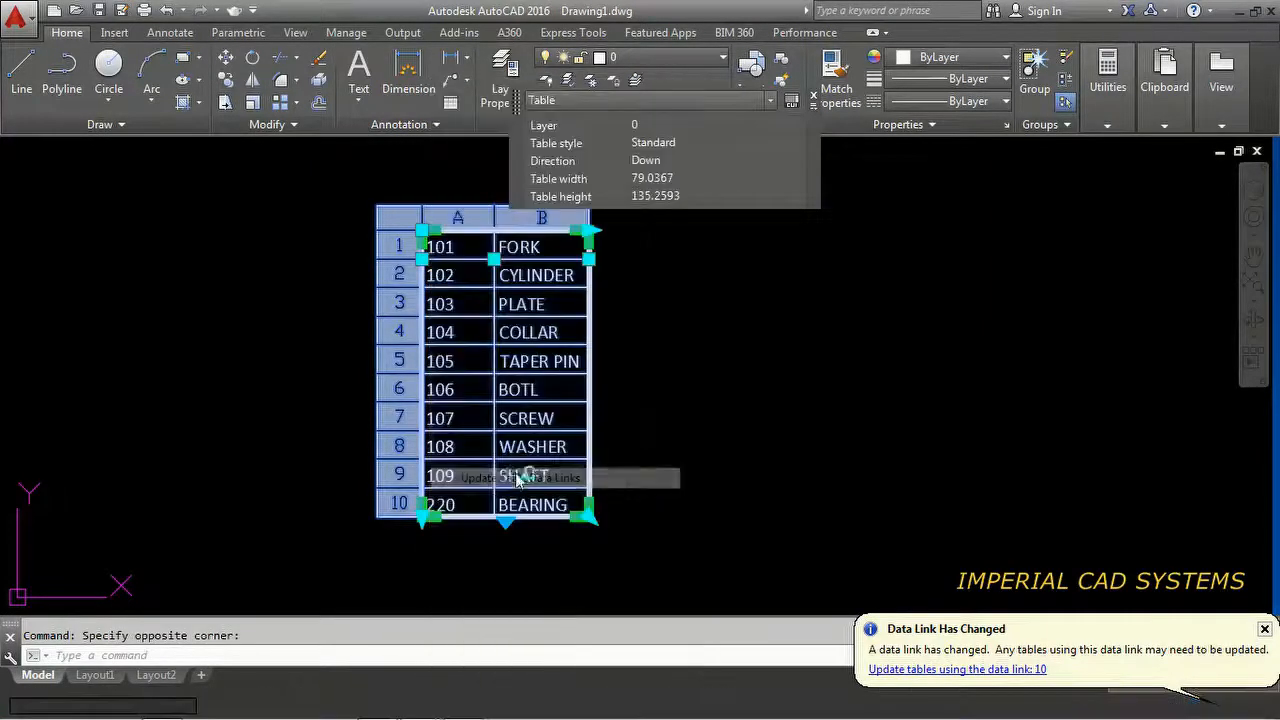
{"action": "left_click", "coordinate": [956, 668]}
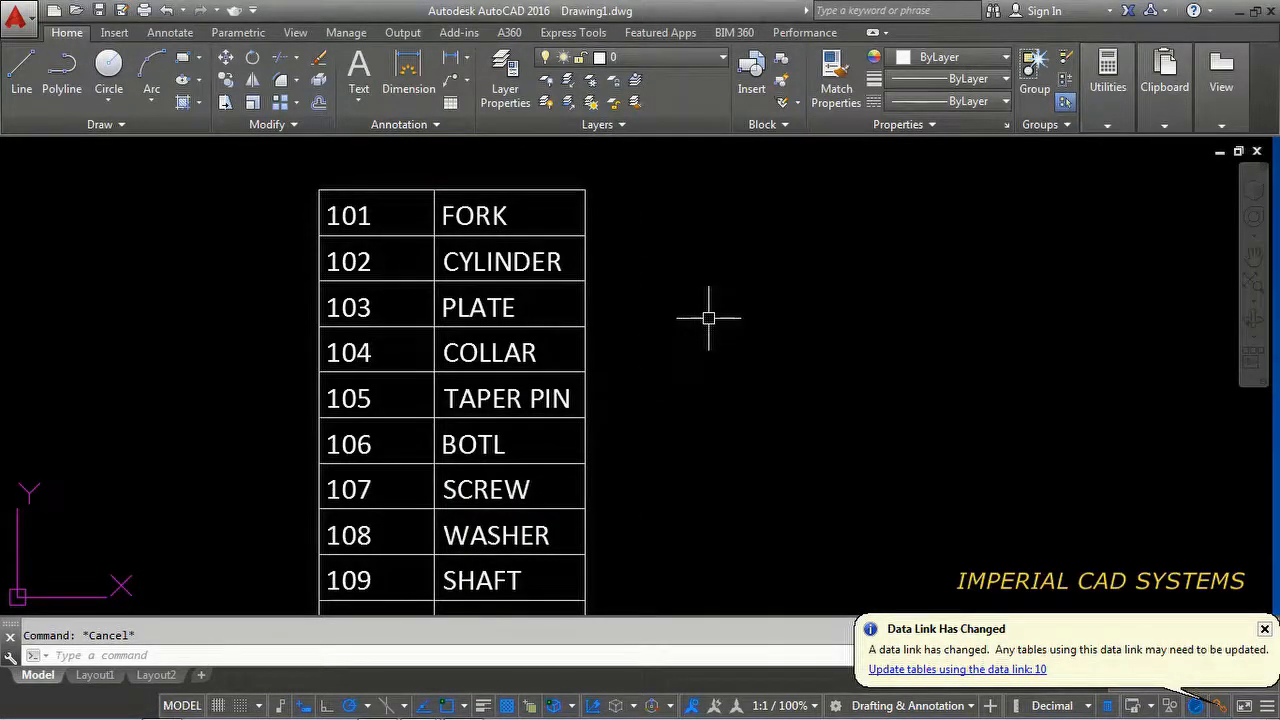
{"action": "mouse_move", "coordinate": [704, 158]}
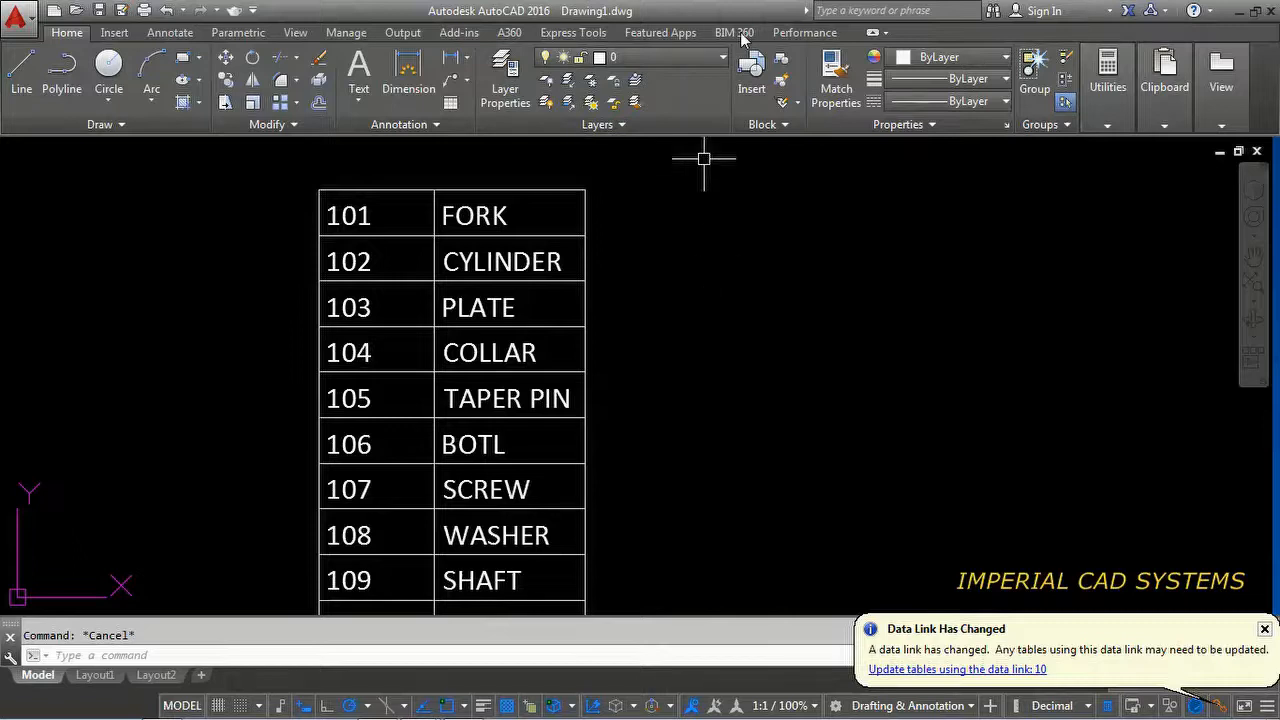